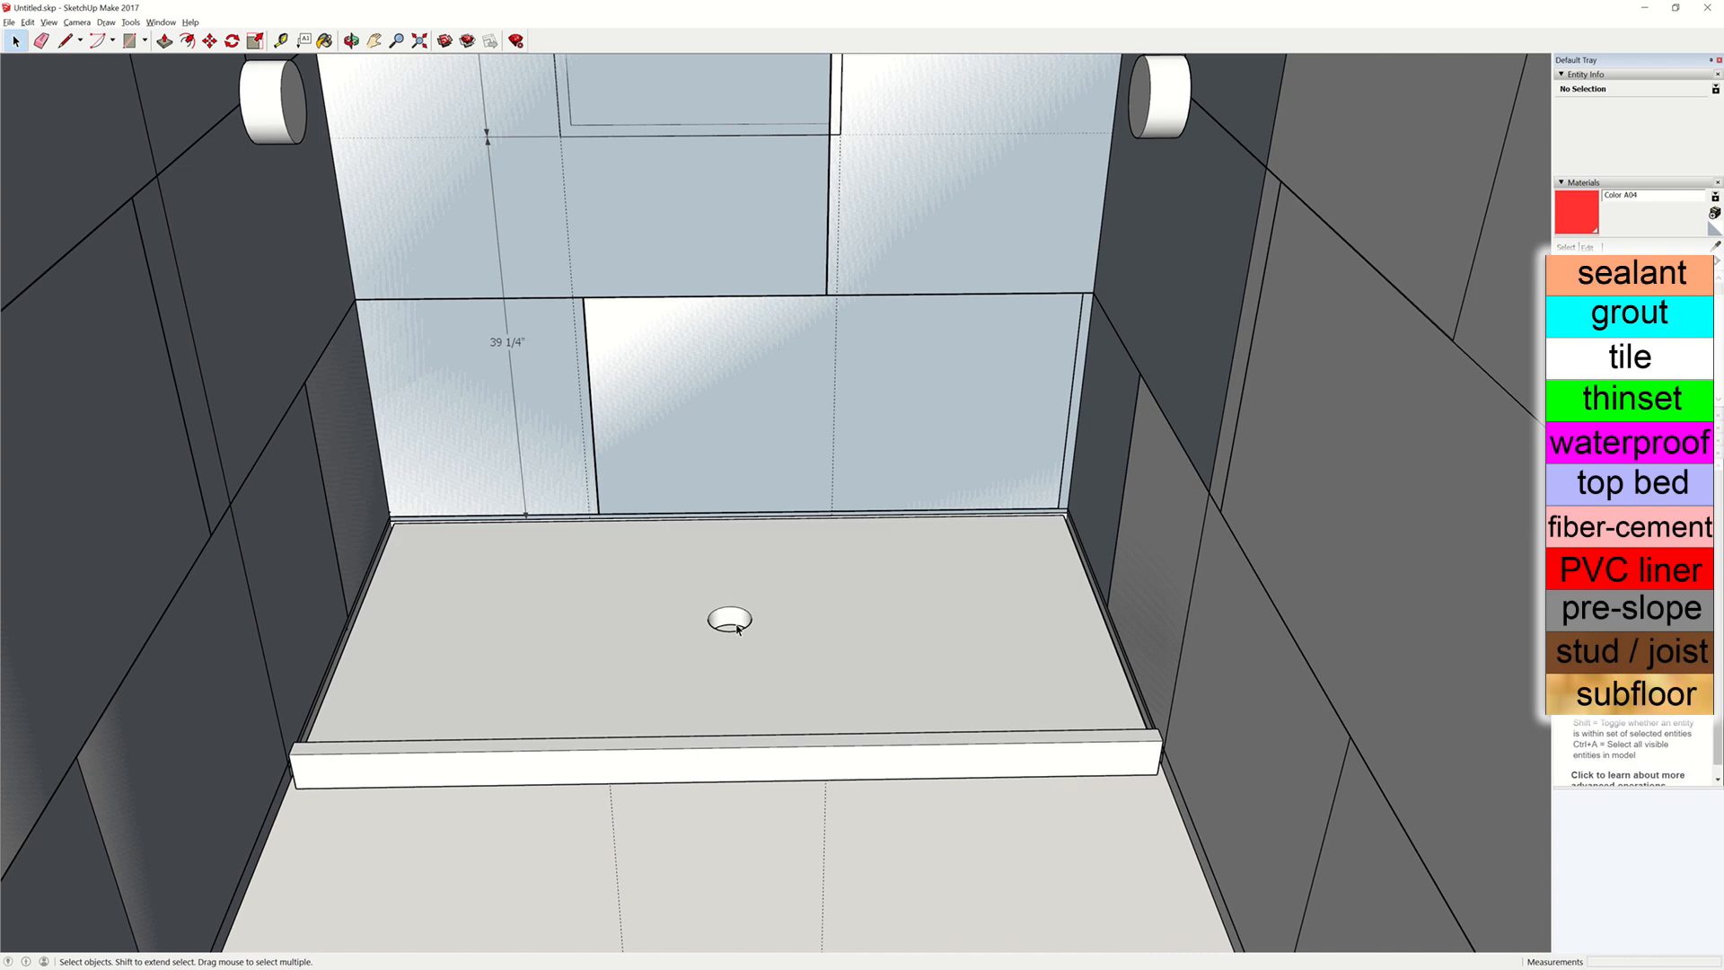
pyautogui.moveTo(733, 789)
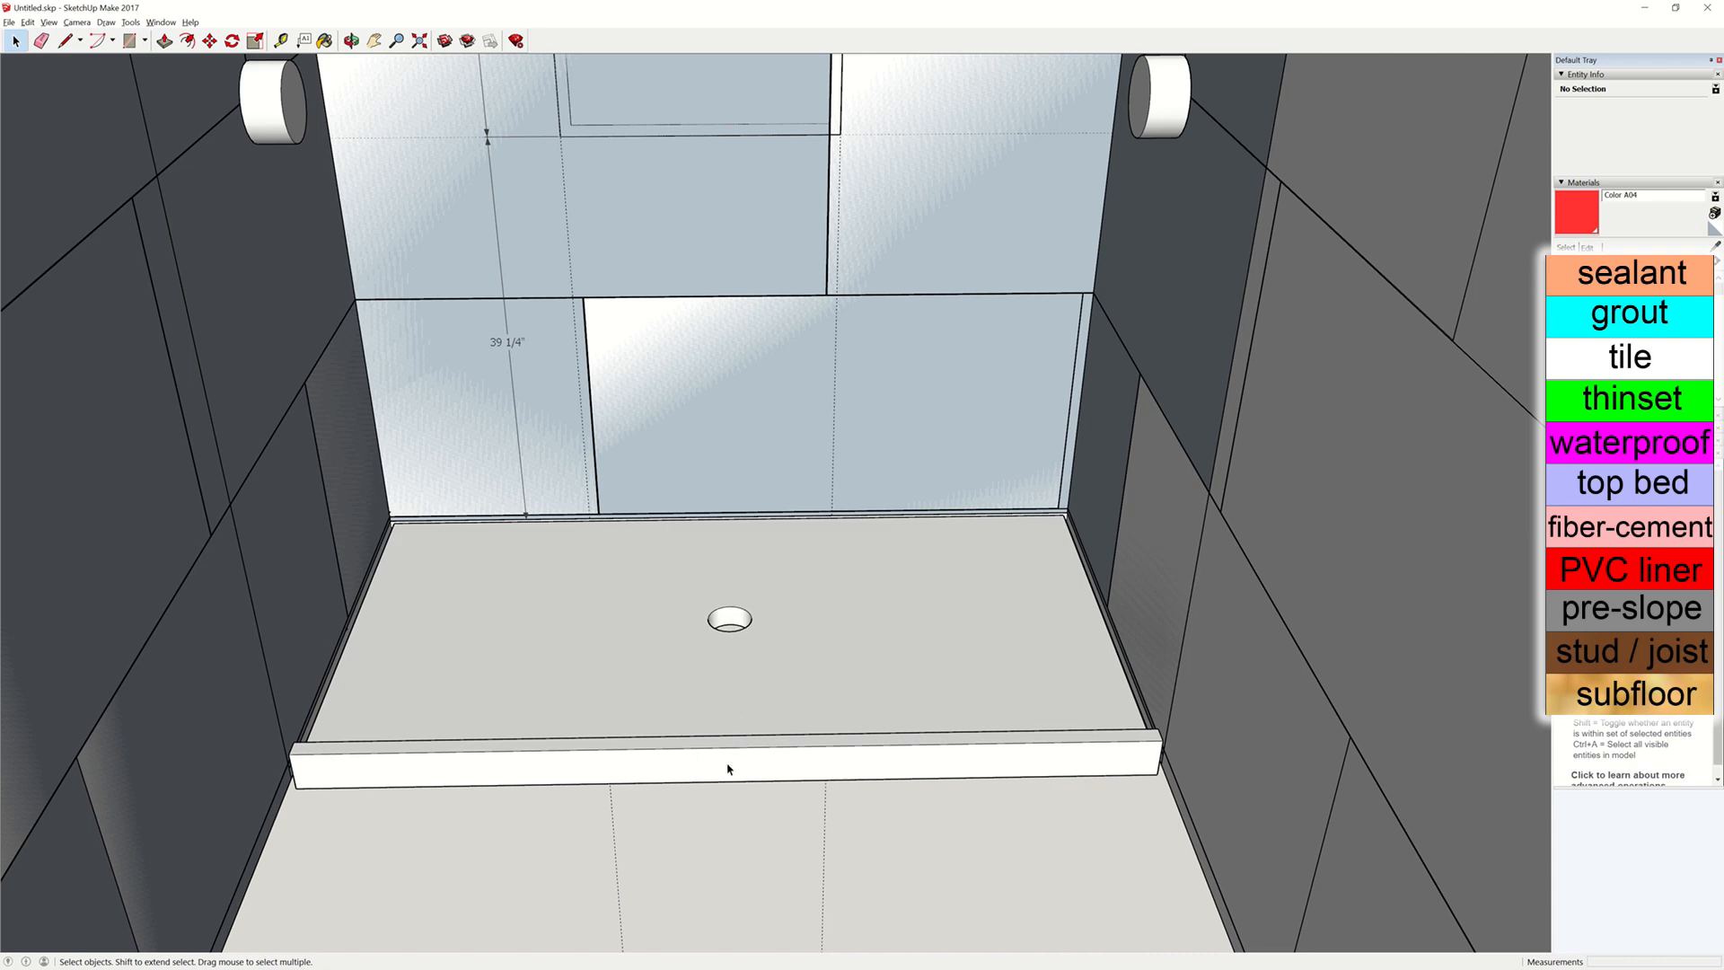
# - Drop the drain base into the subfloor opening in the front view
pyautogui.moveTo(725, 440); pyautogui.dragTo(1336, 335)
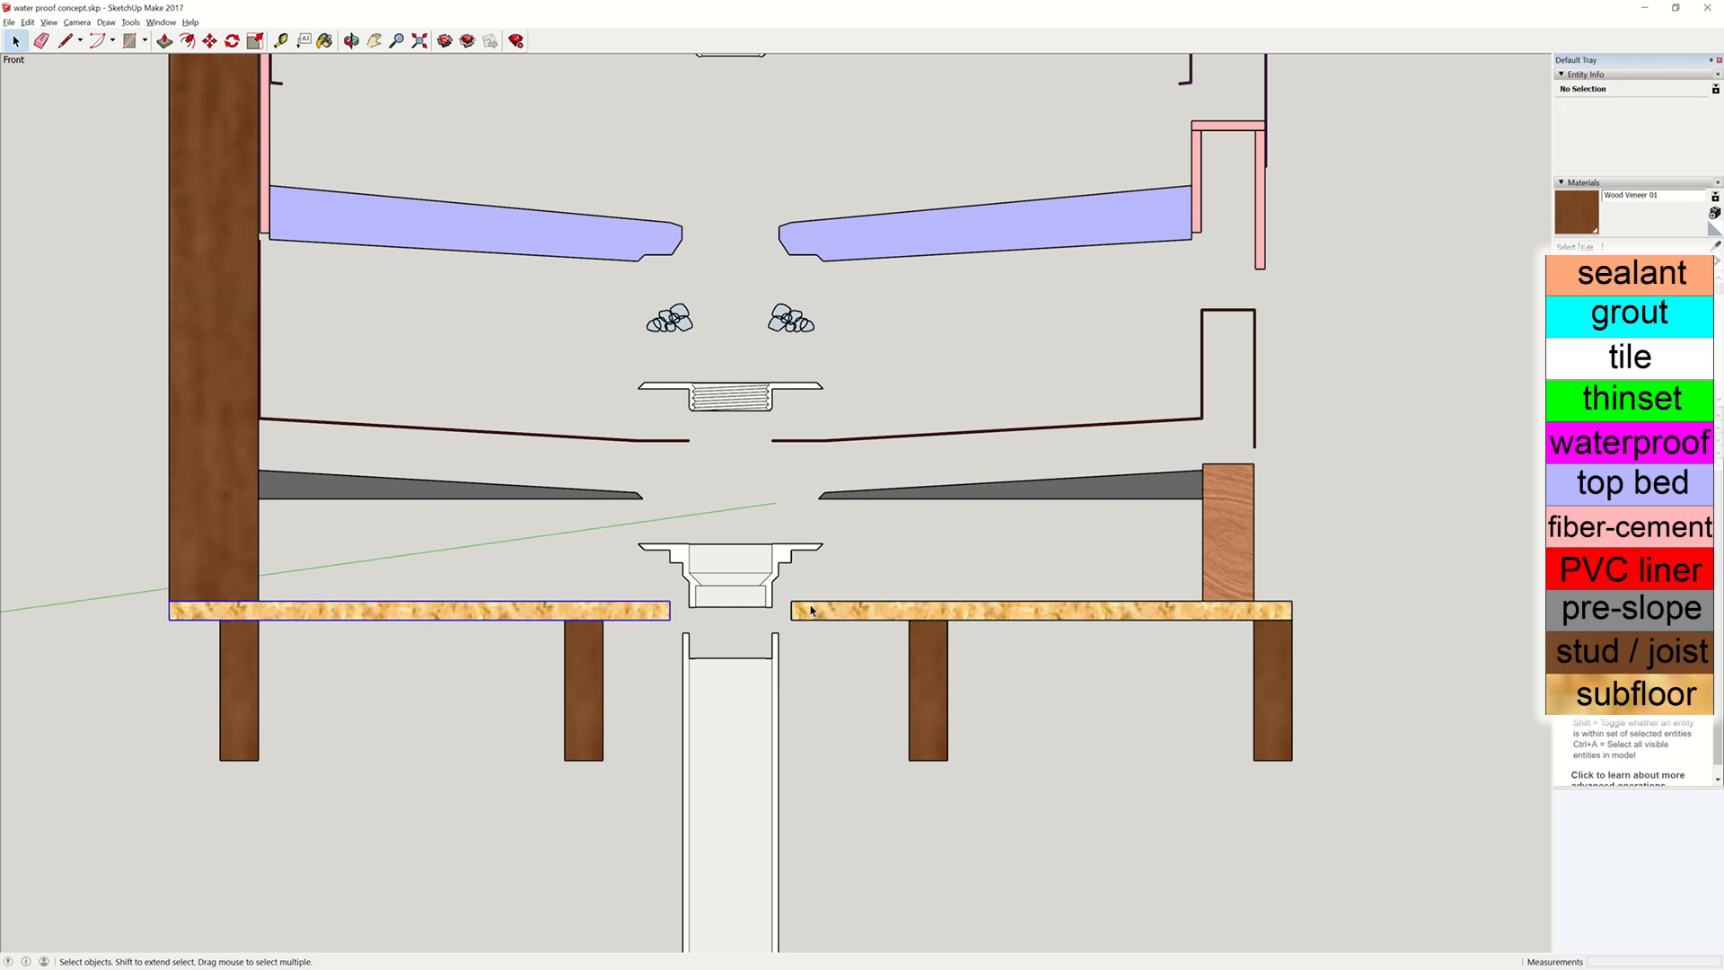
pyautogui.click(720, 575)
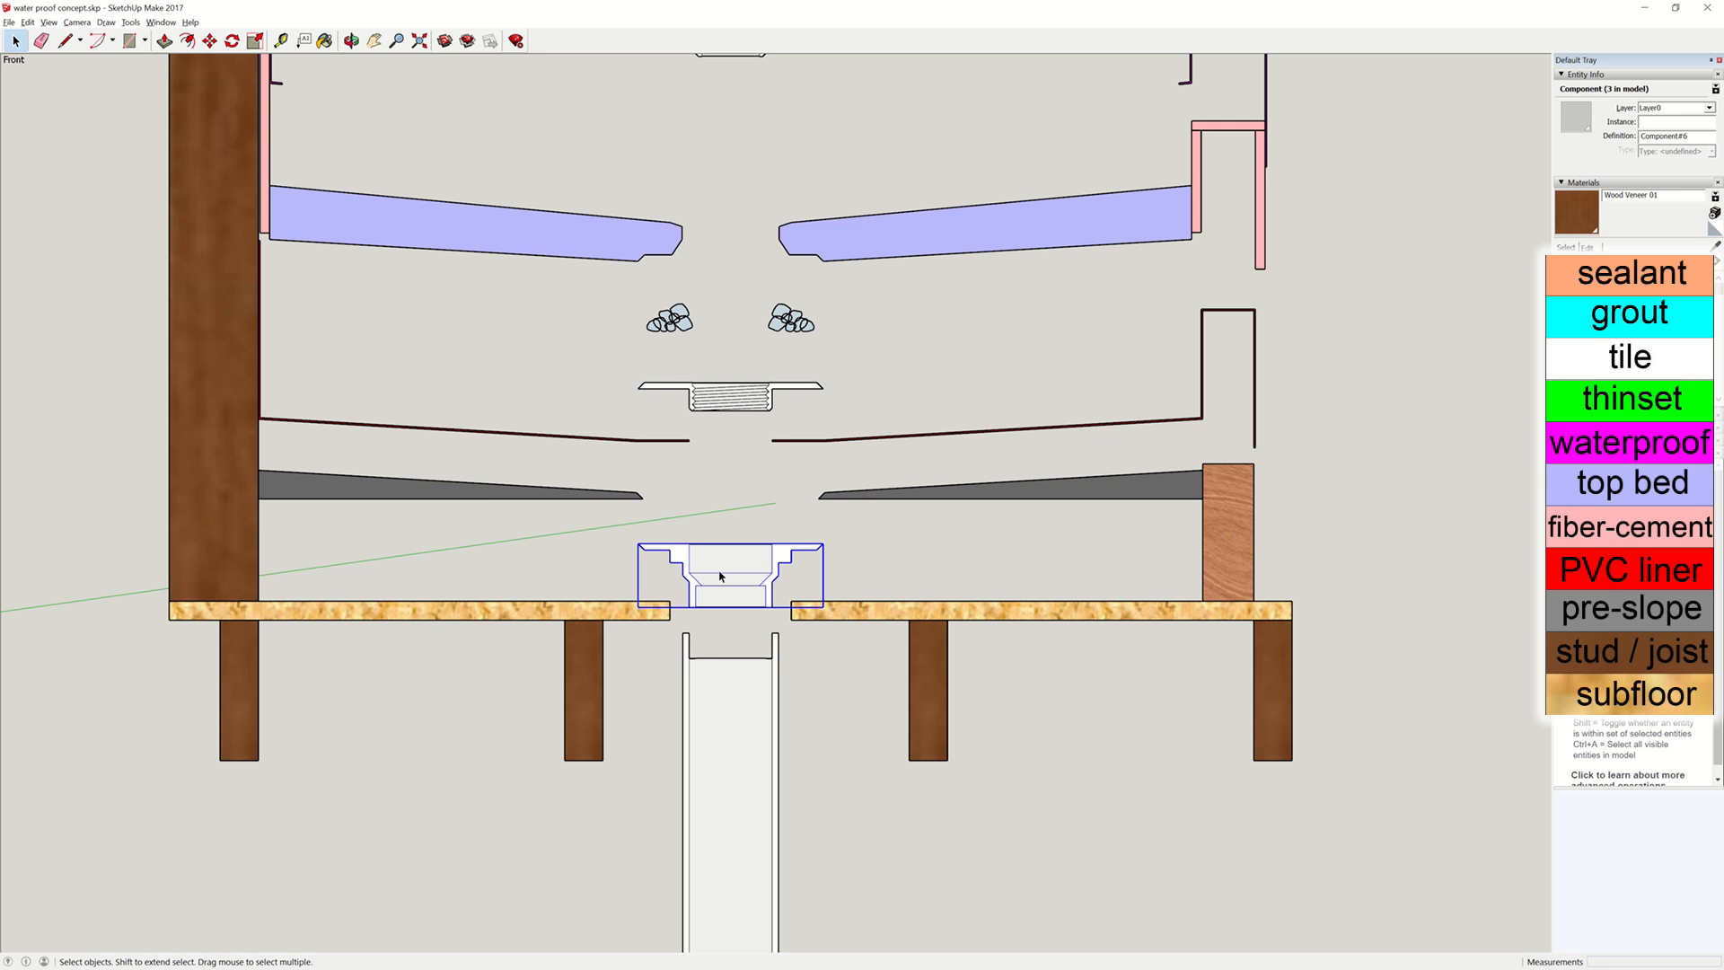
pyautogui.moveTo(700, 598)
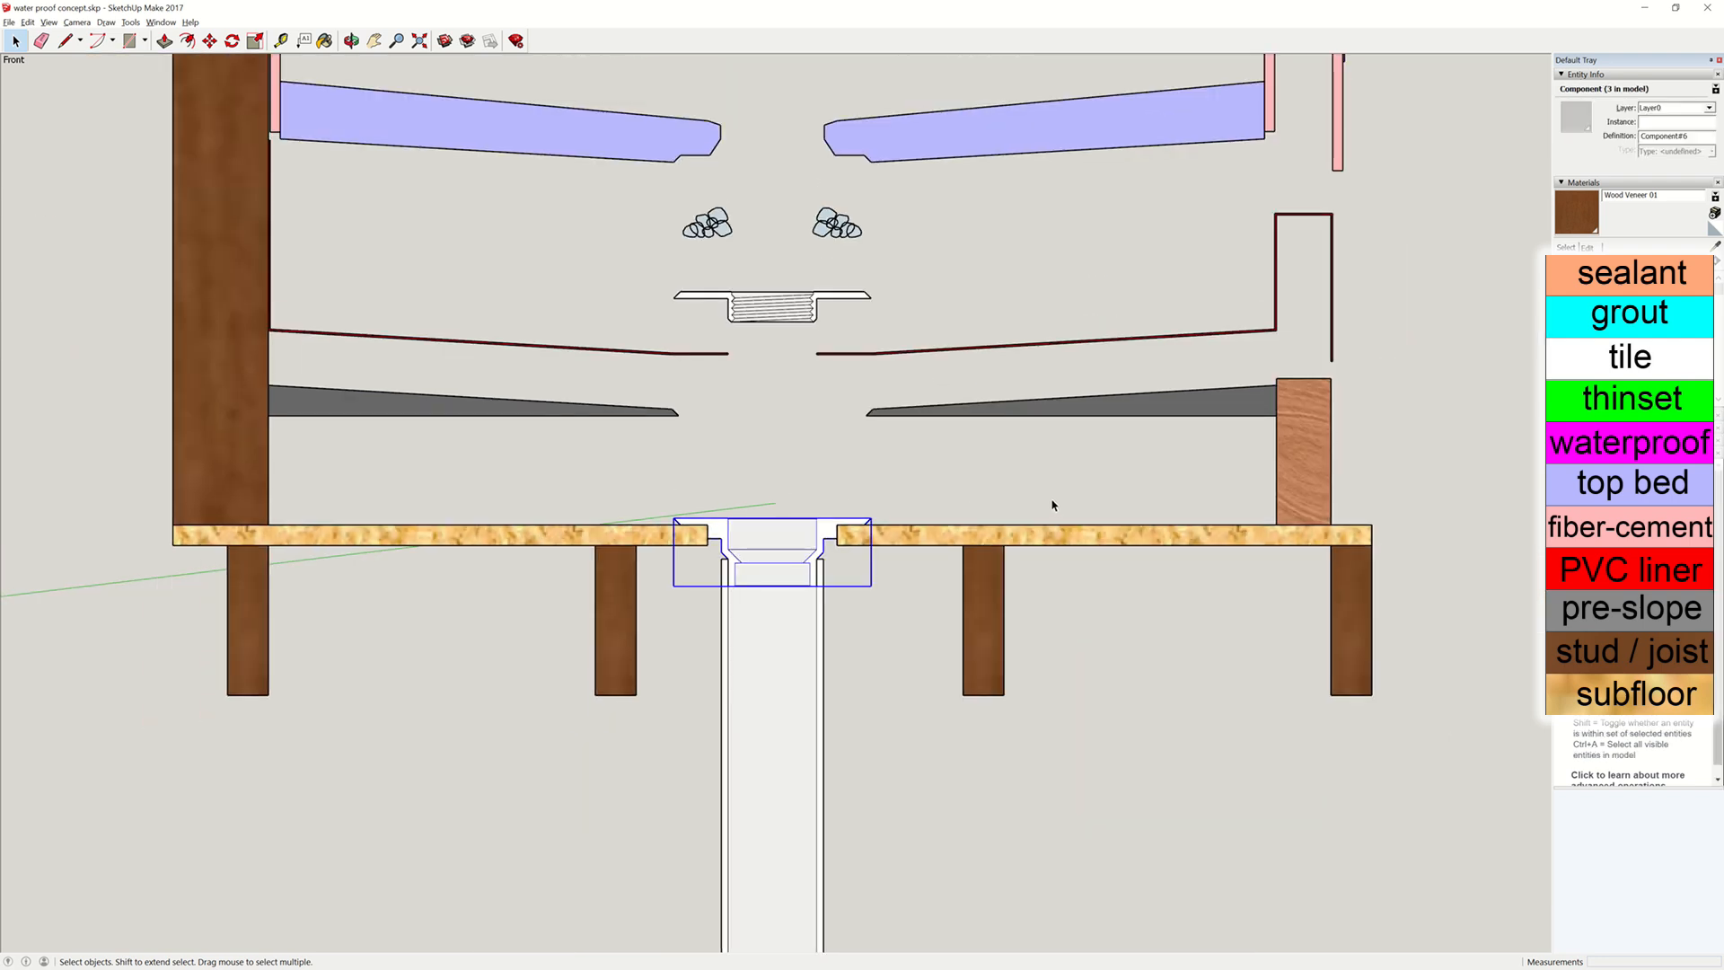
pyautogui.moveTo(1044, 488)
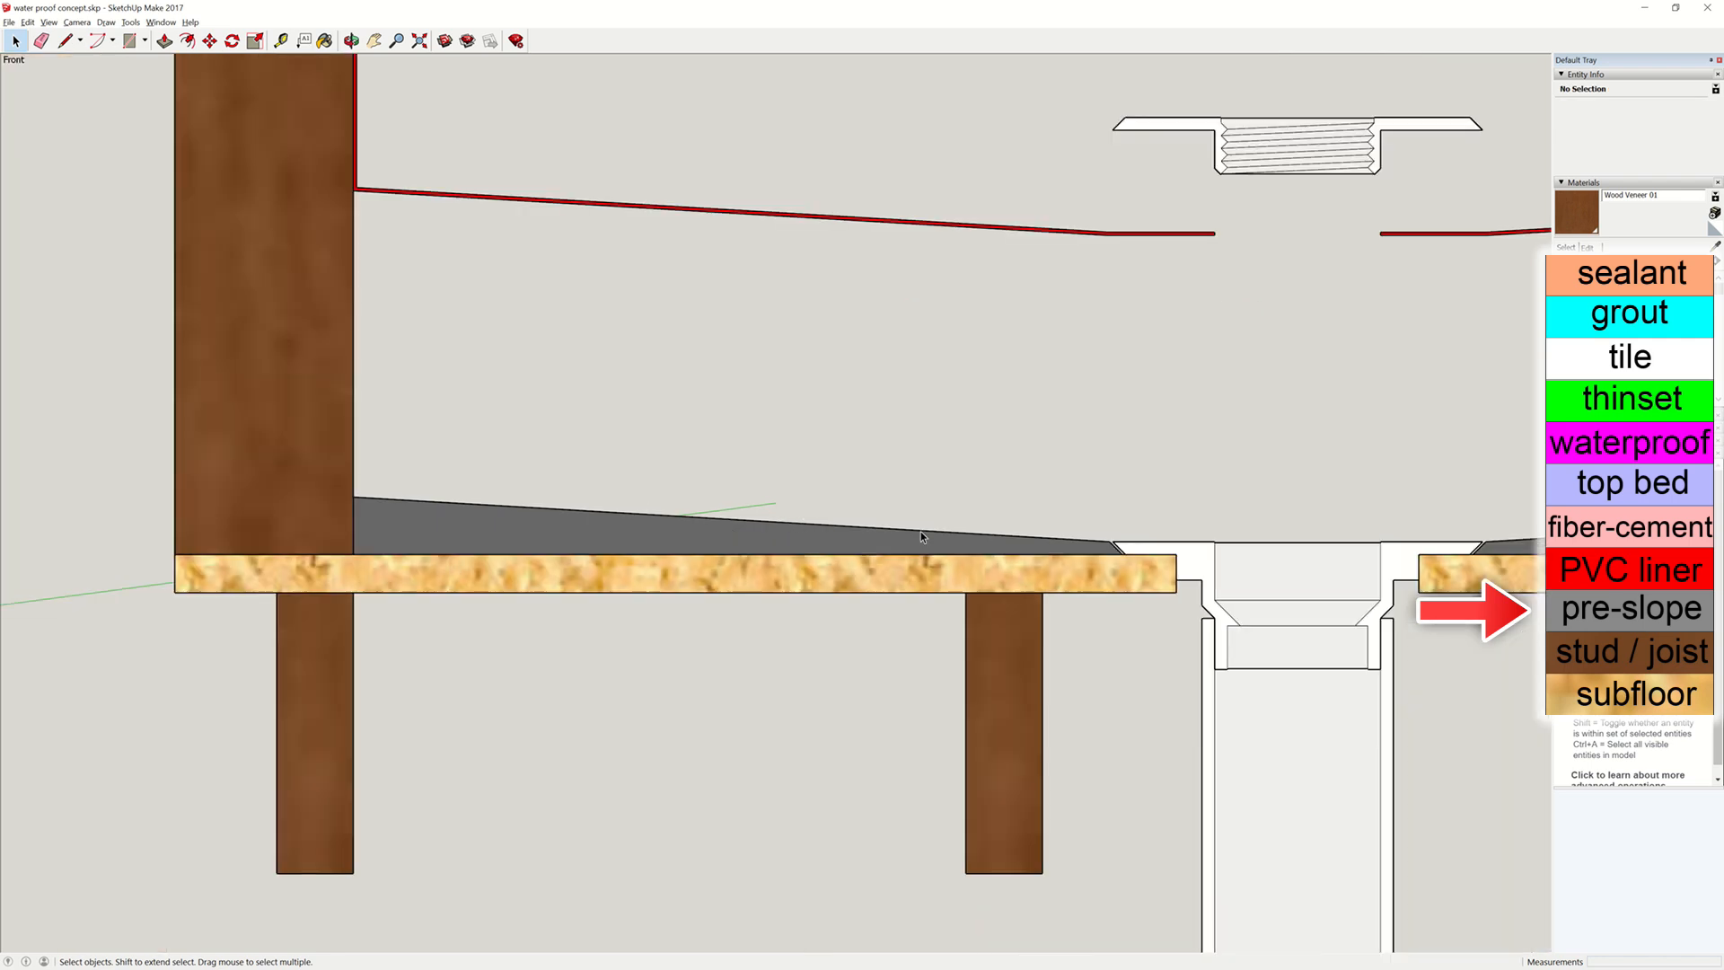
# - Lower the grey pre-slope onto the subfloor and the red PVC liner onto it
pyautogui.click(740, 546)
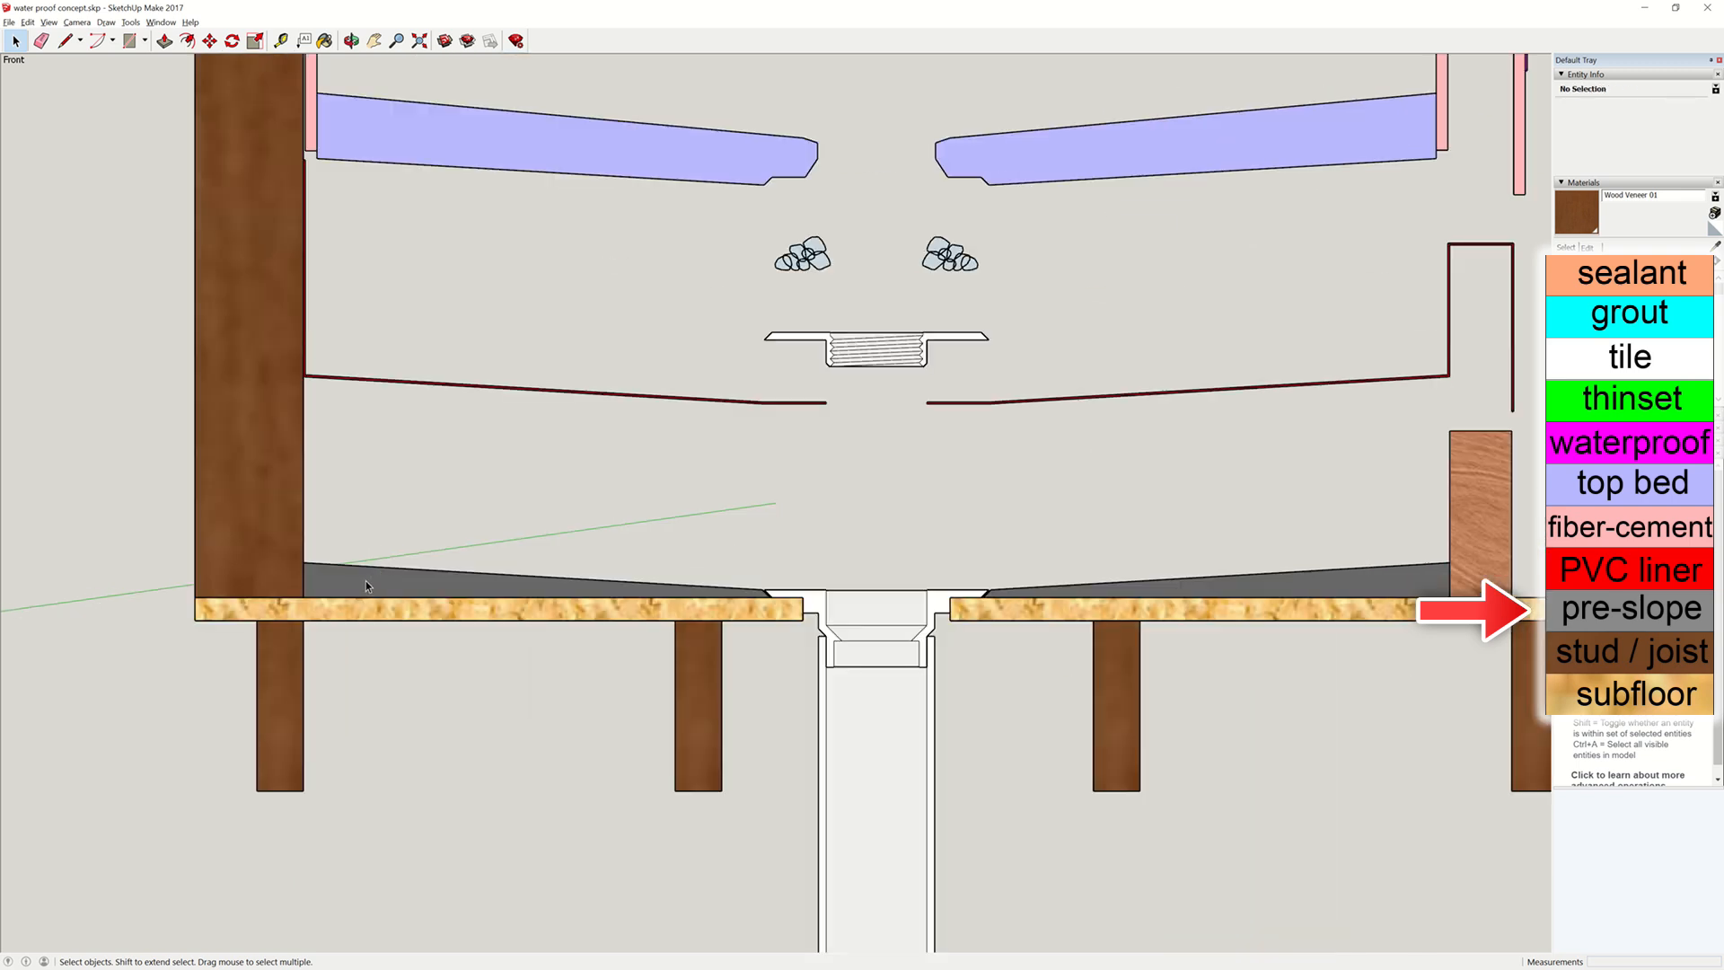
pyautogui.click(369, 585)
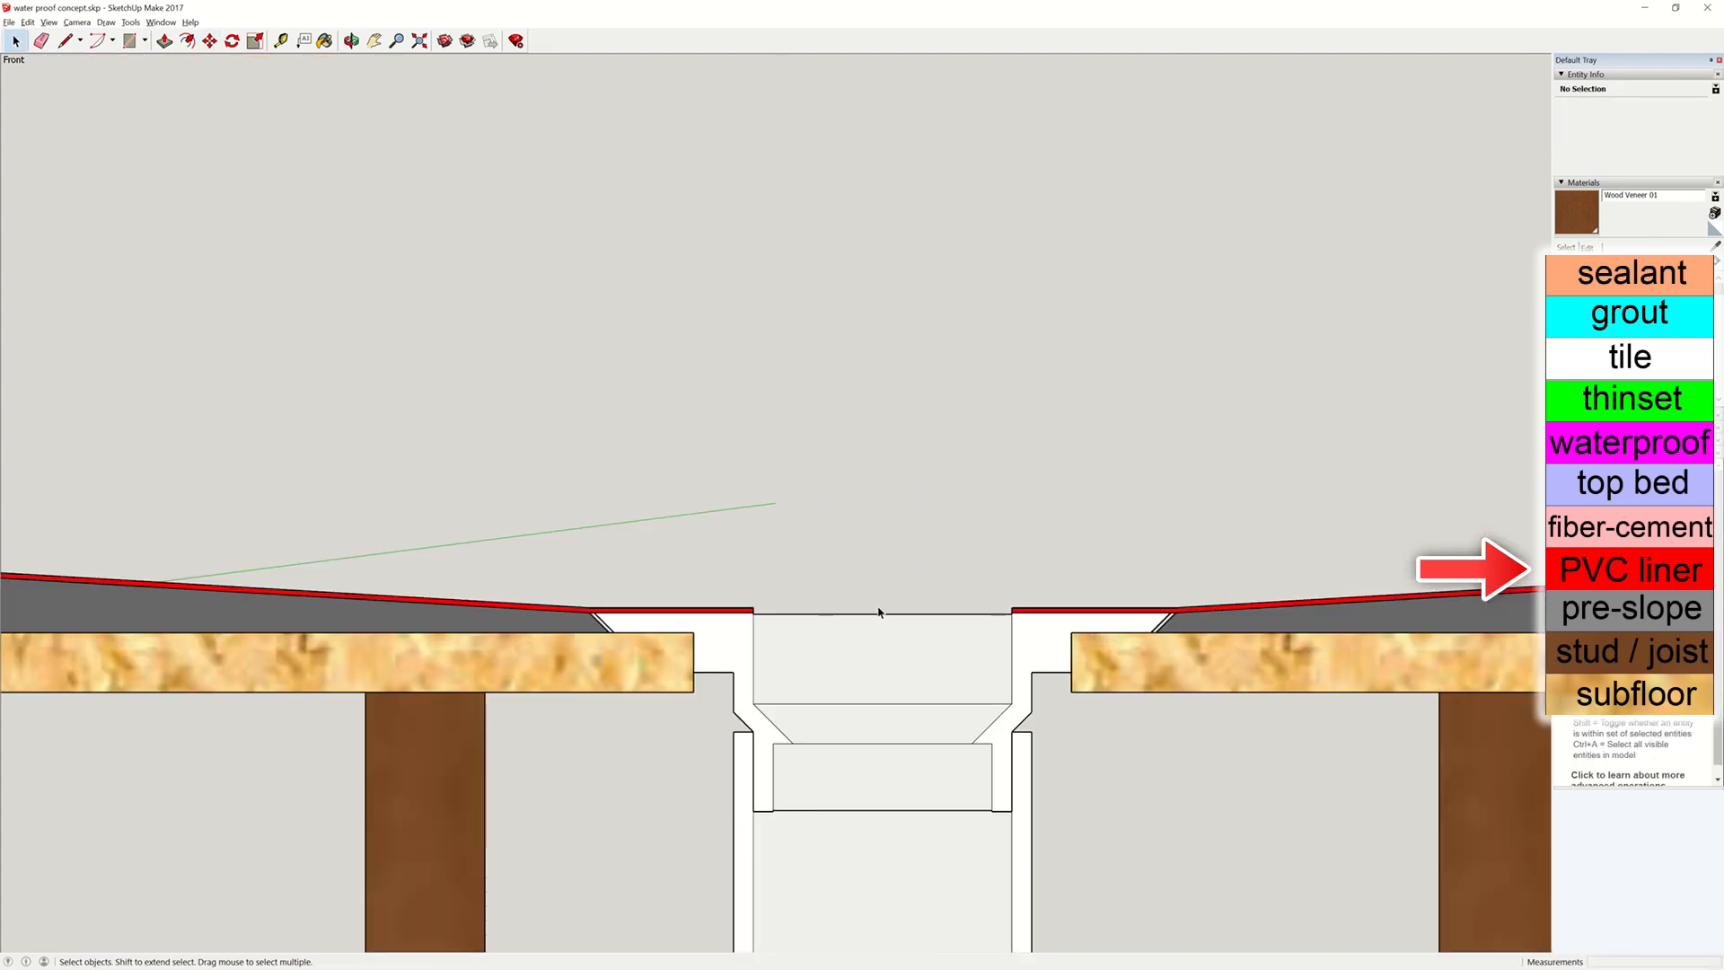
pyautogui.moveTo(914, 607)
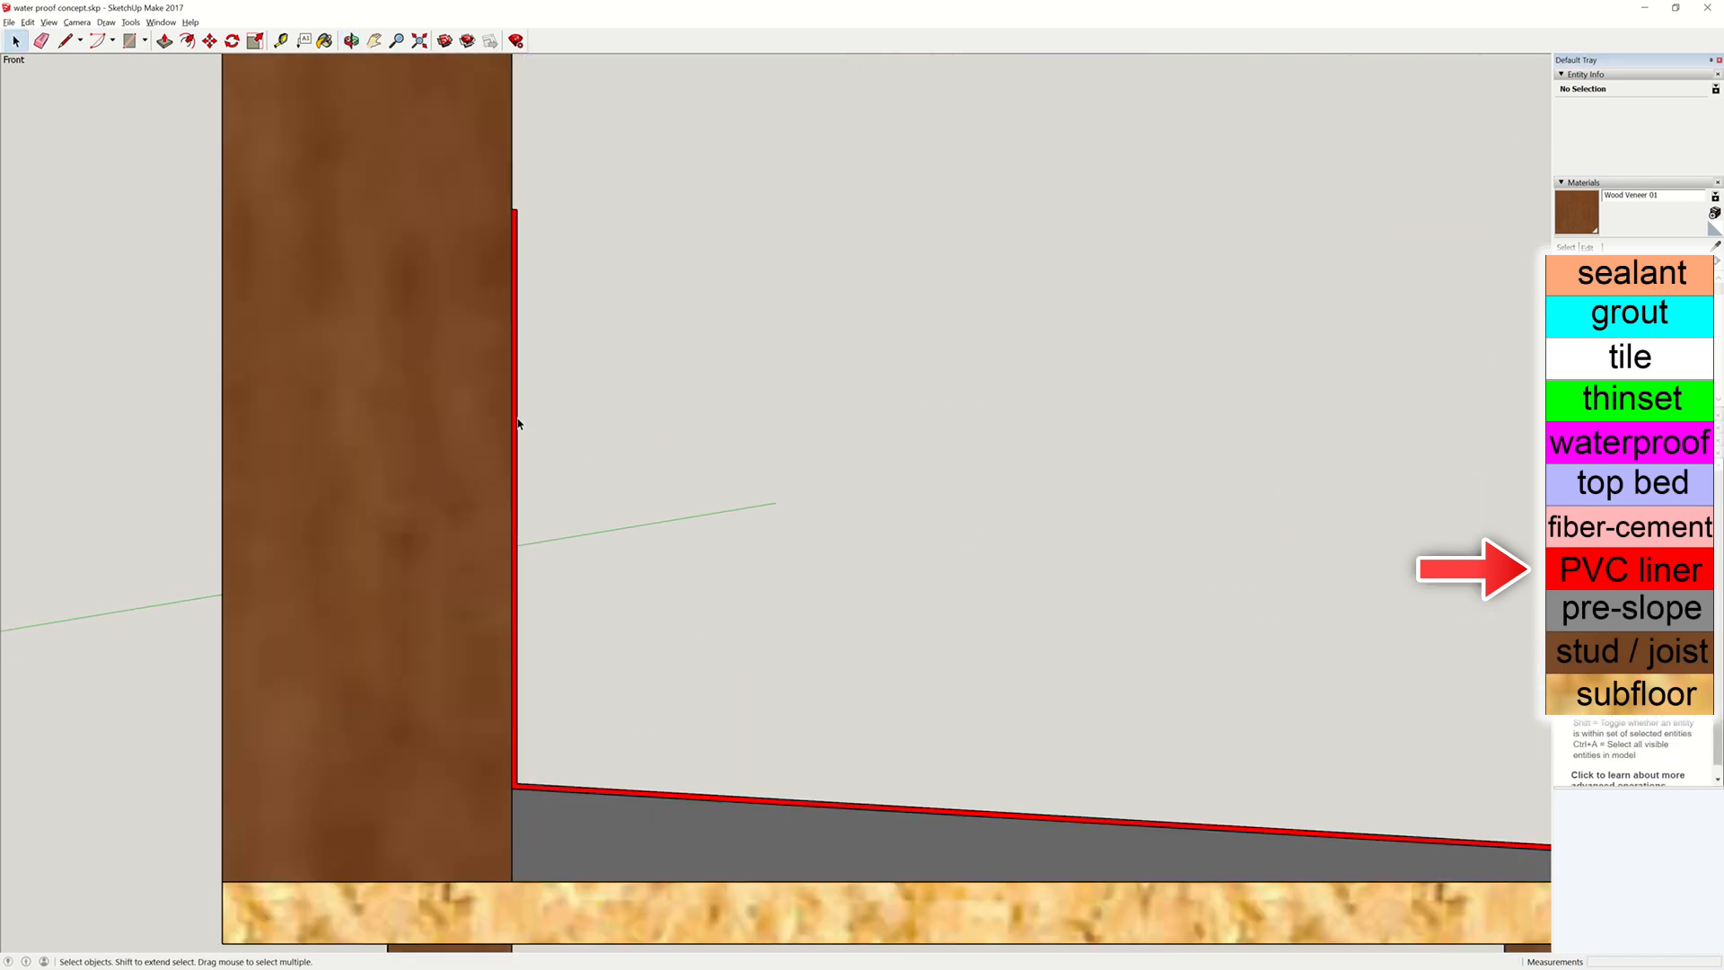
pyautogui.moveTo(587, 181)
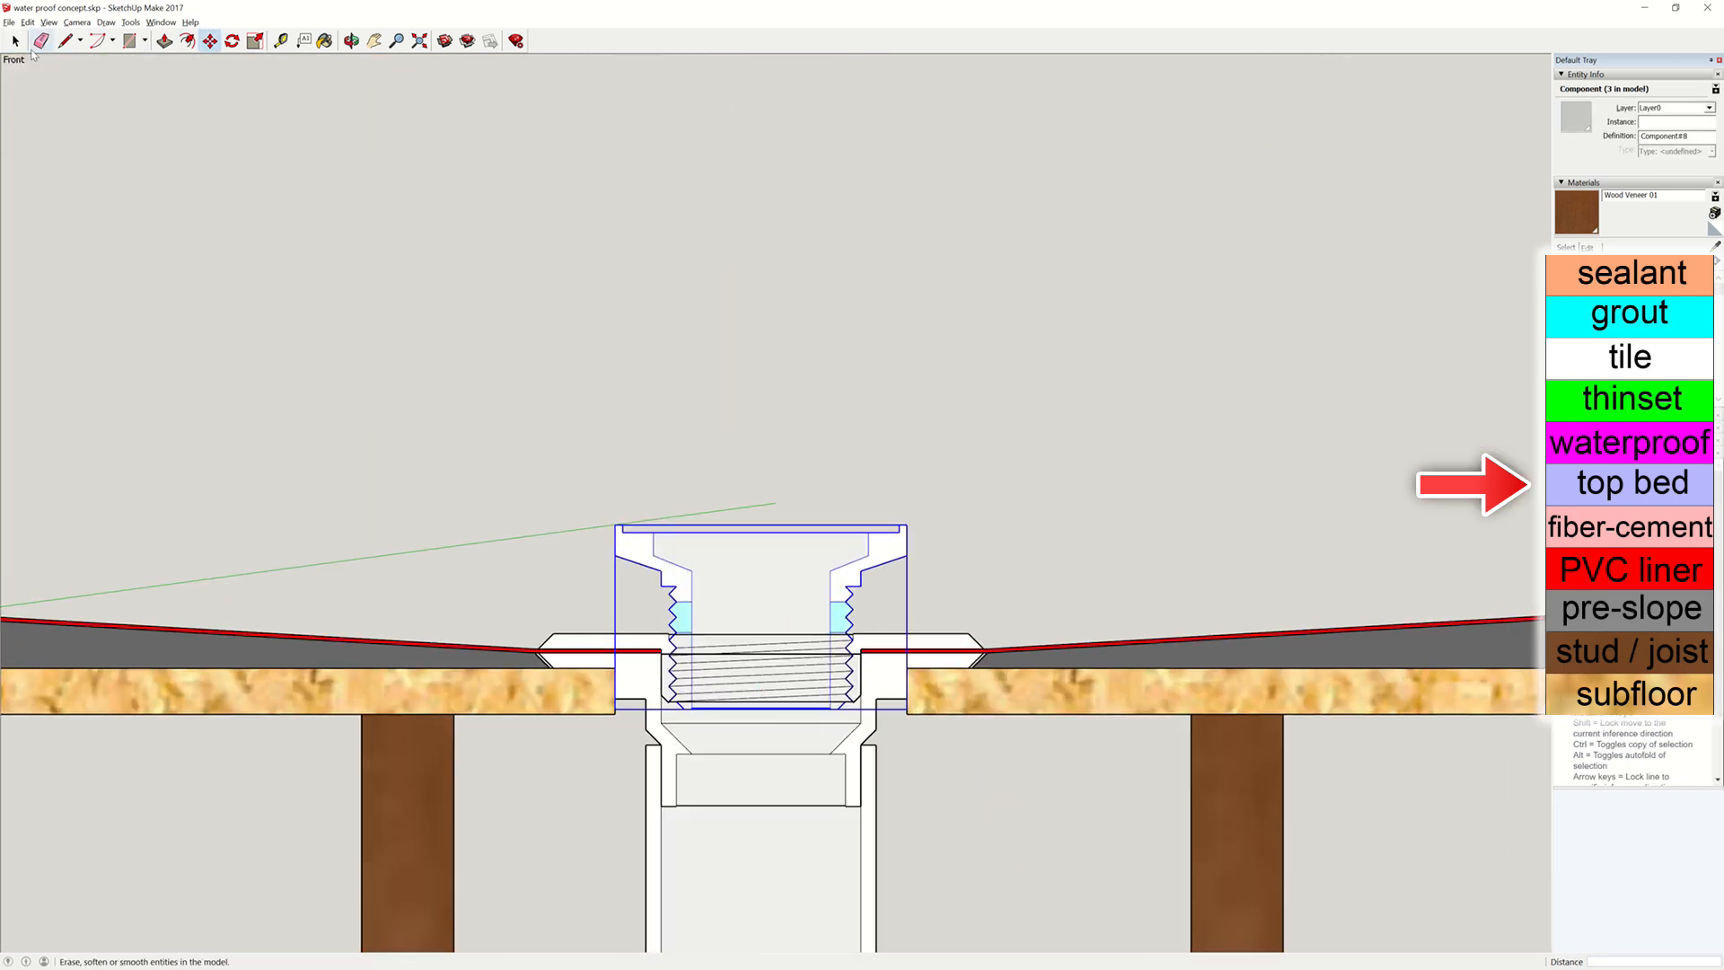
# - Zoom in on the drain area before placing the top bed, gravel and fiber-cement
pyautogui.scroll(-3)
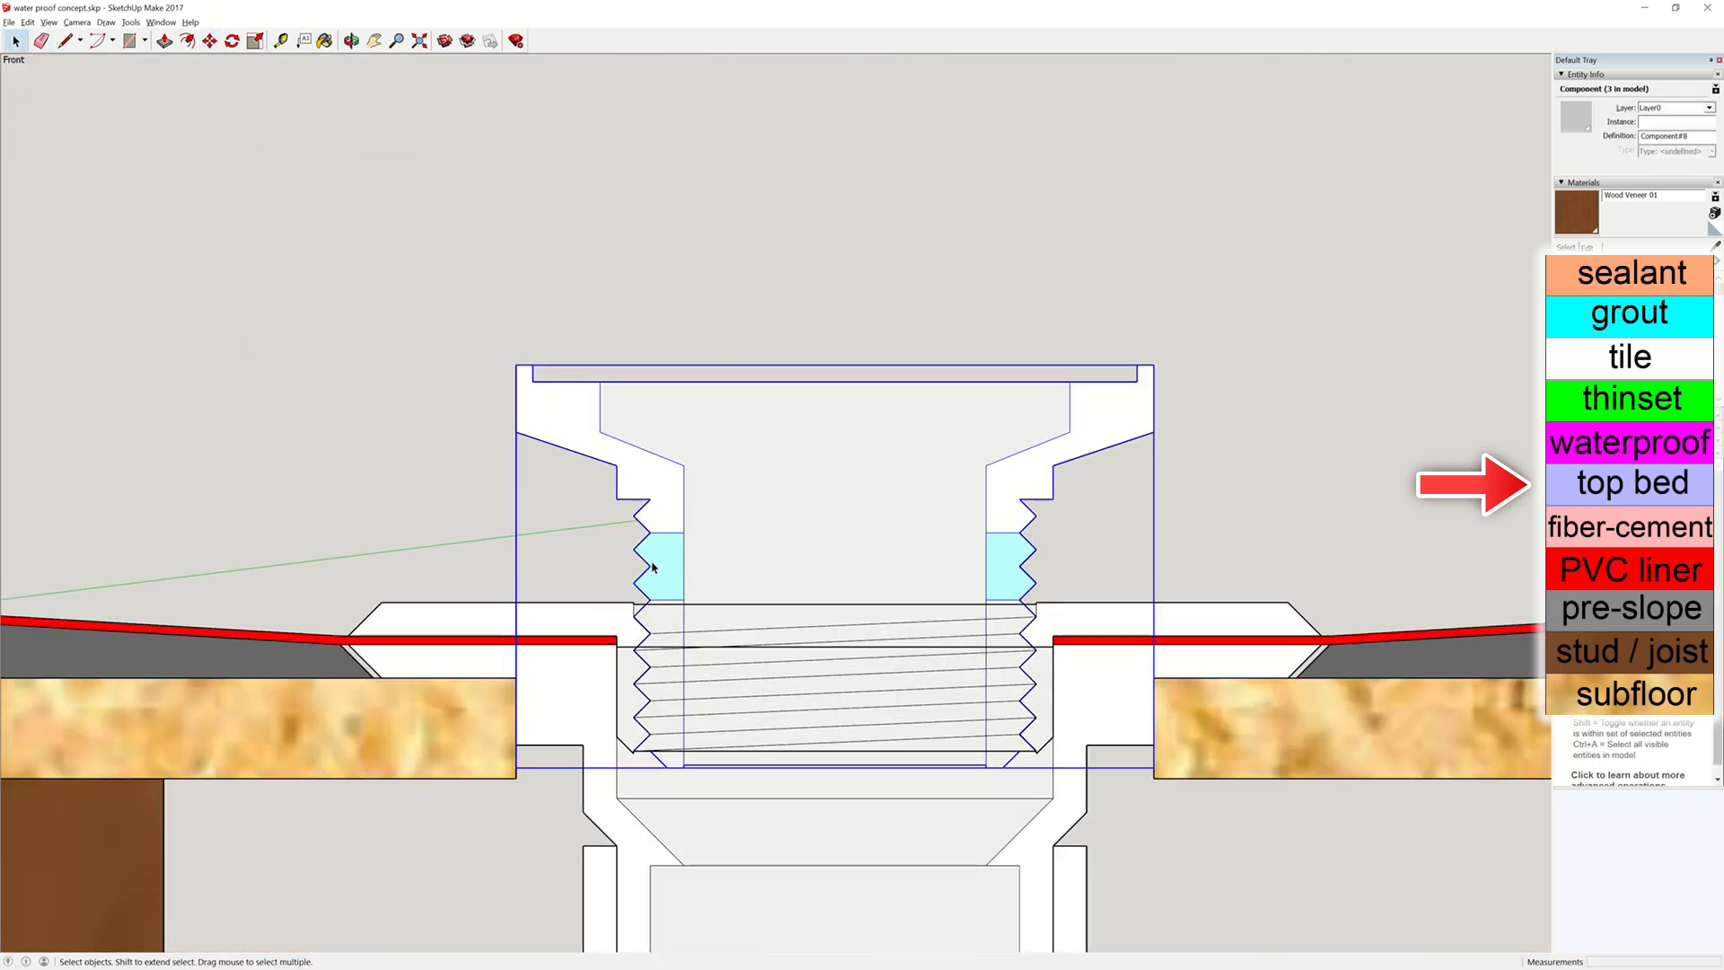
pyautogui.moveTo(658, 561)
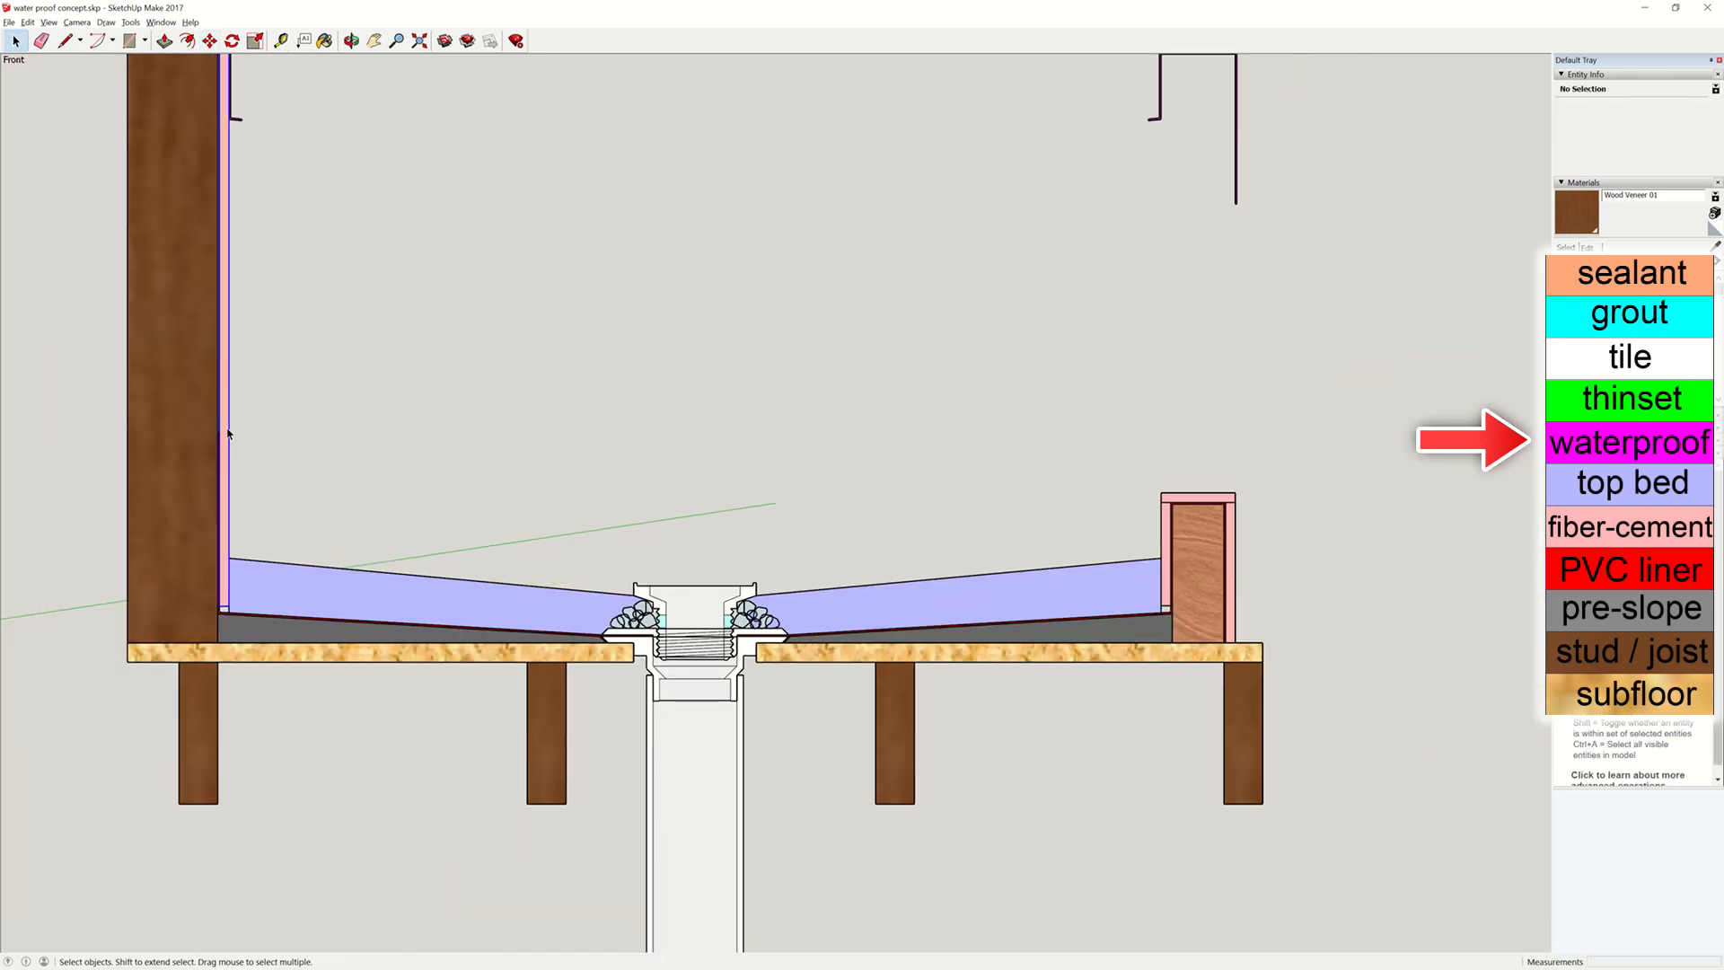
# - Place the magenta waterproof membrane over the curb's fiber-cement
pyautogui.click(1196, 567)
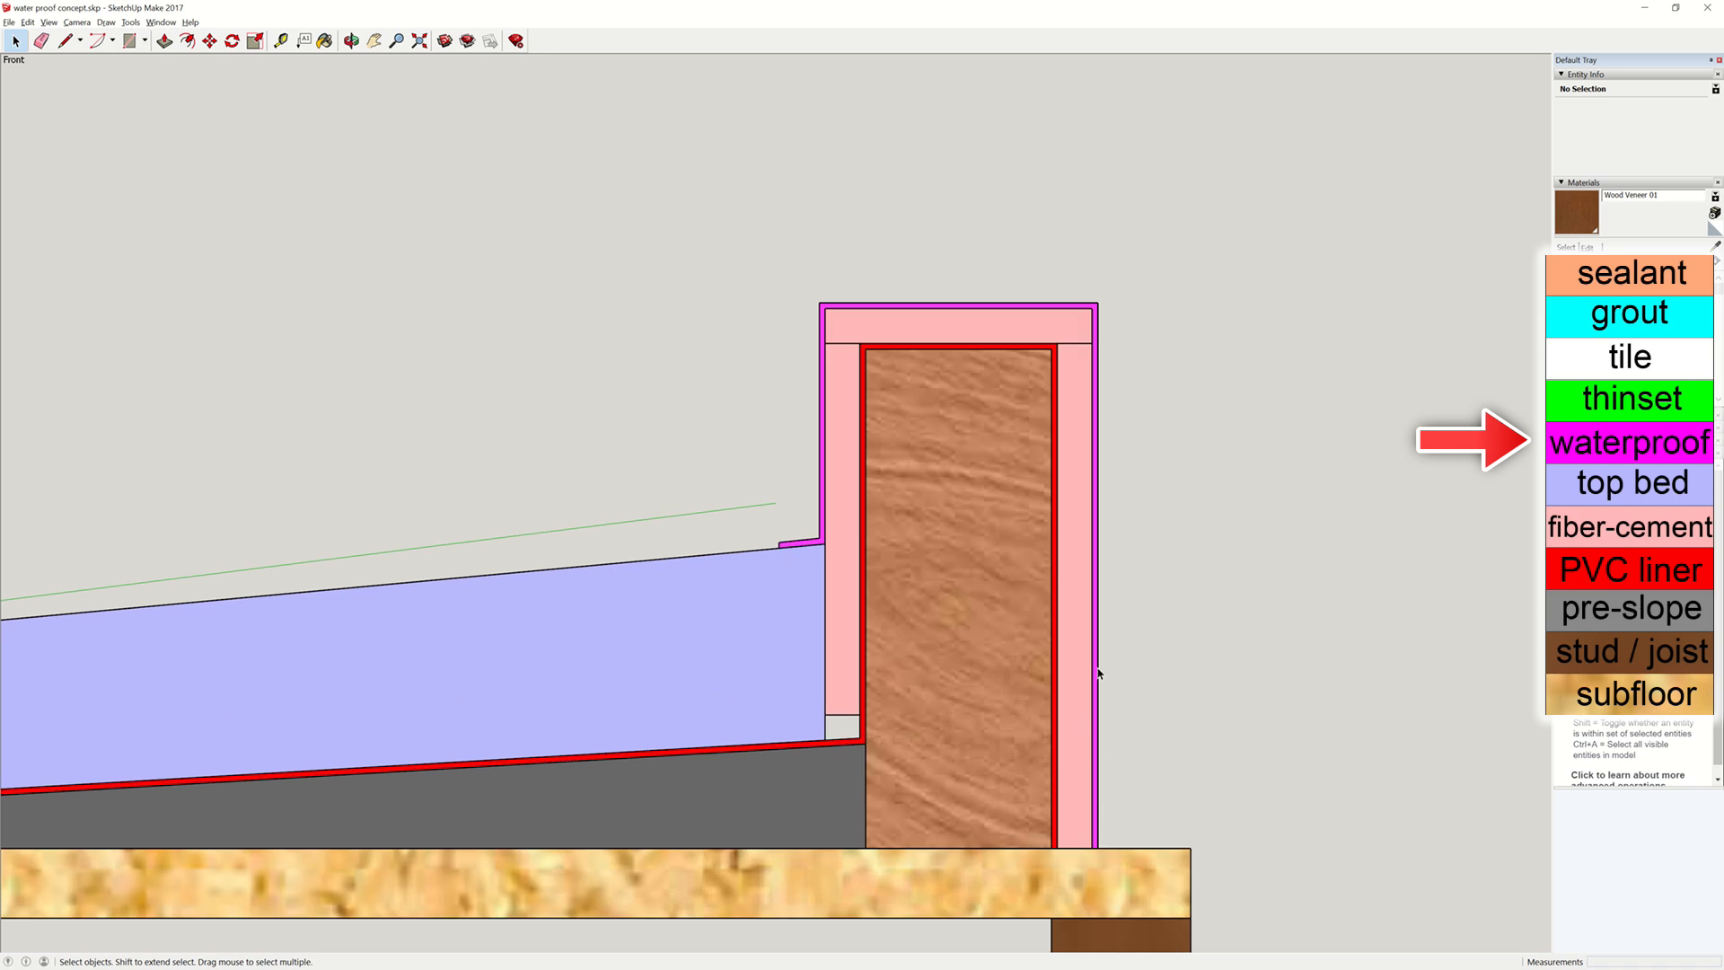
pyautogui.moveTo(763, 562)
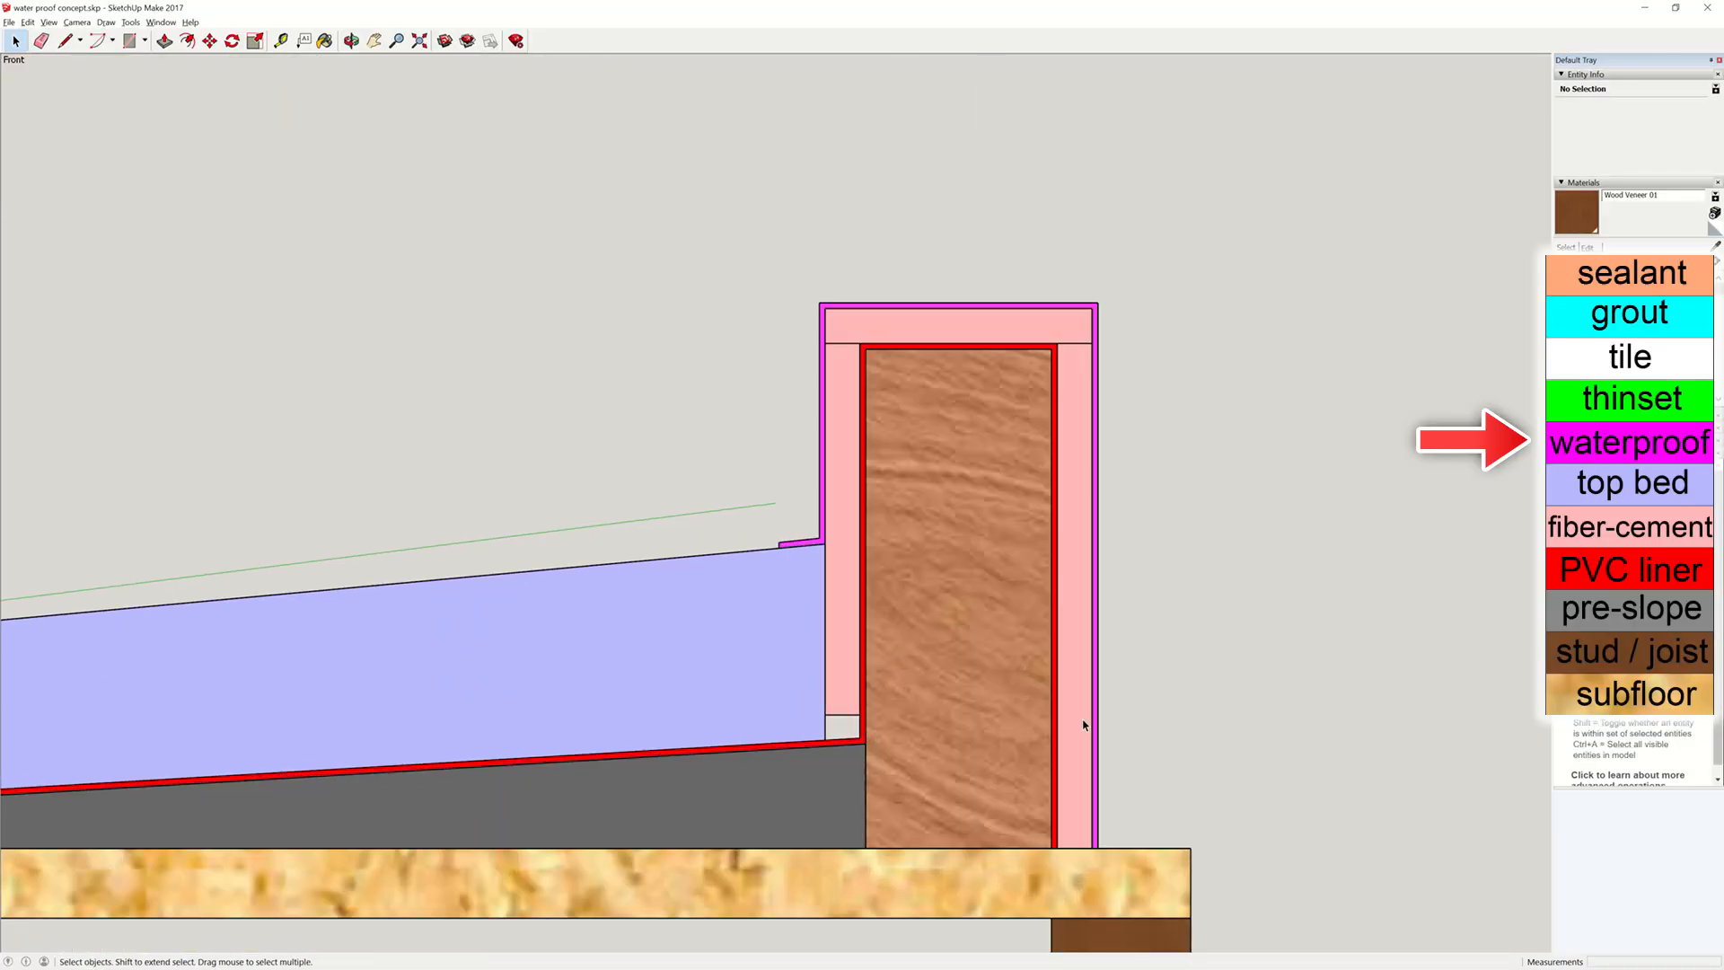
pyautogui.moveTo(872, 300)
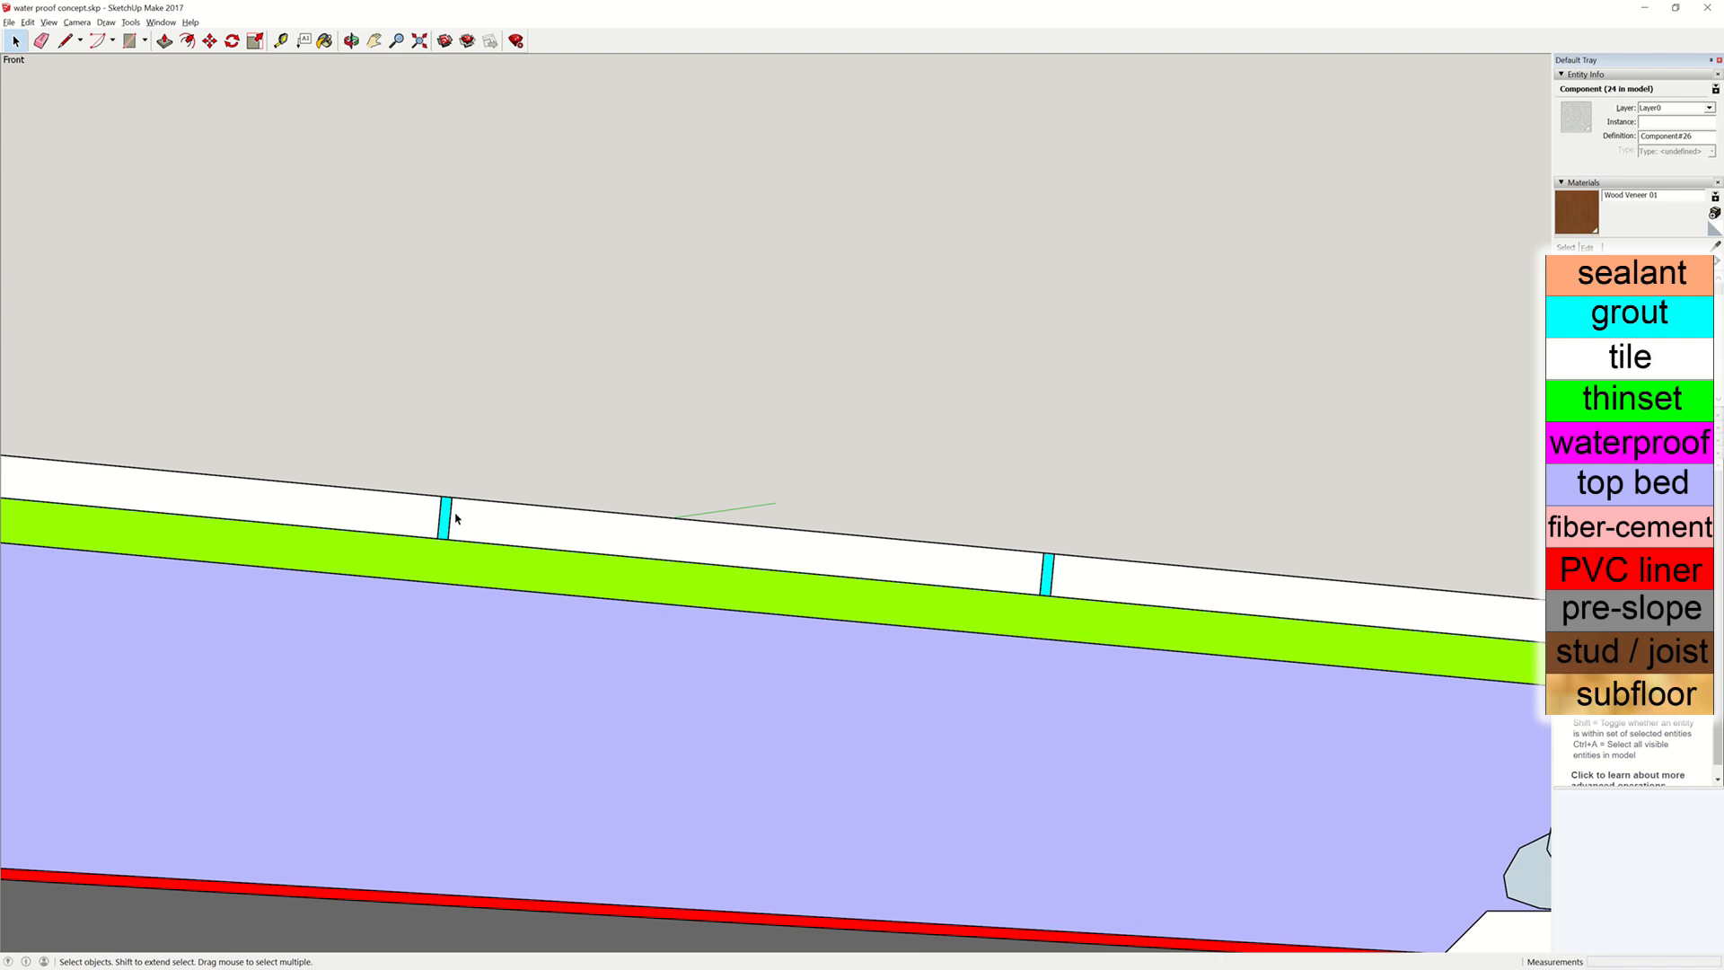
pyautogui.click(449, 521)
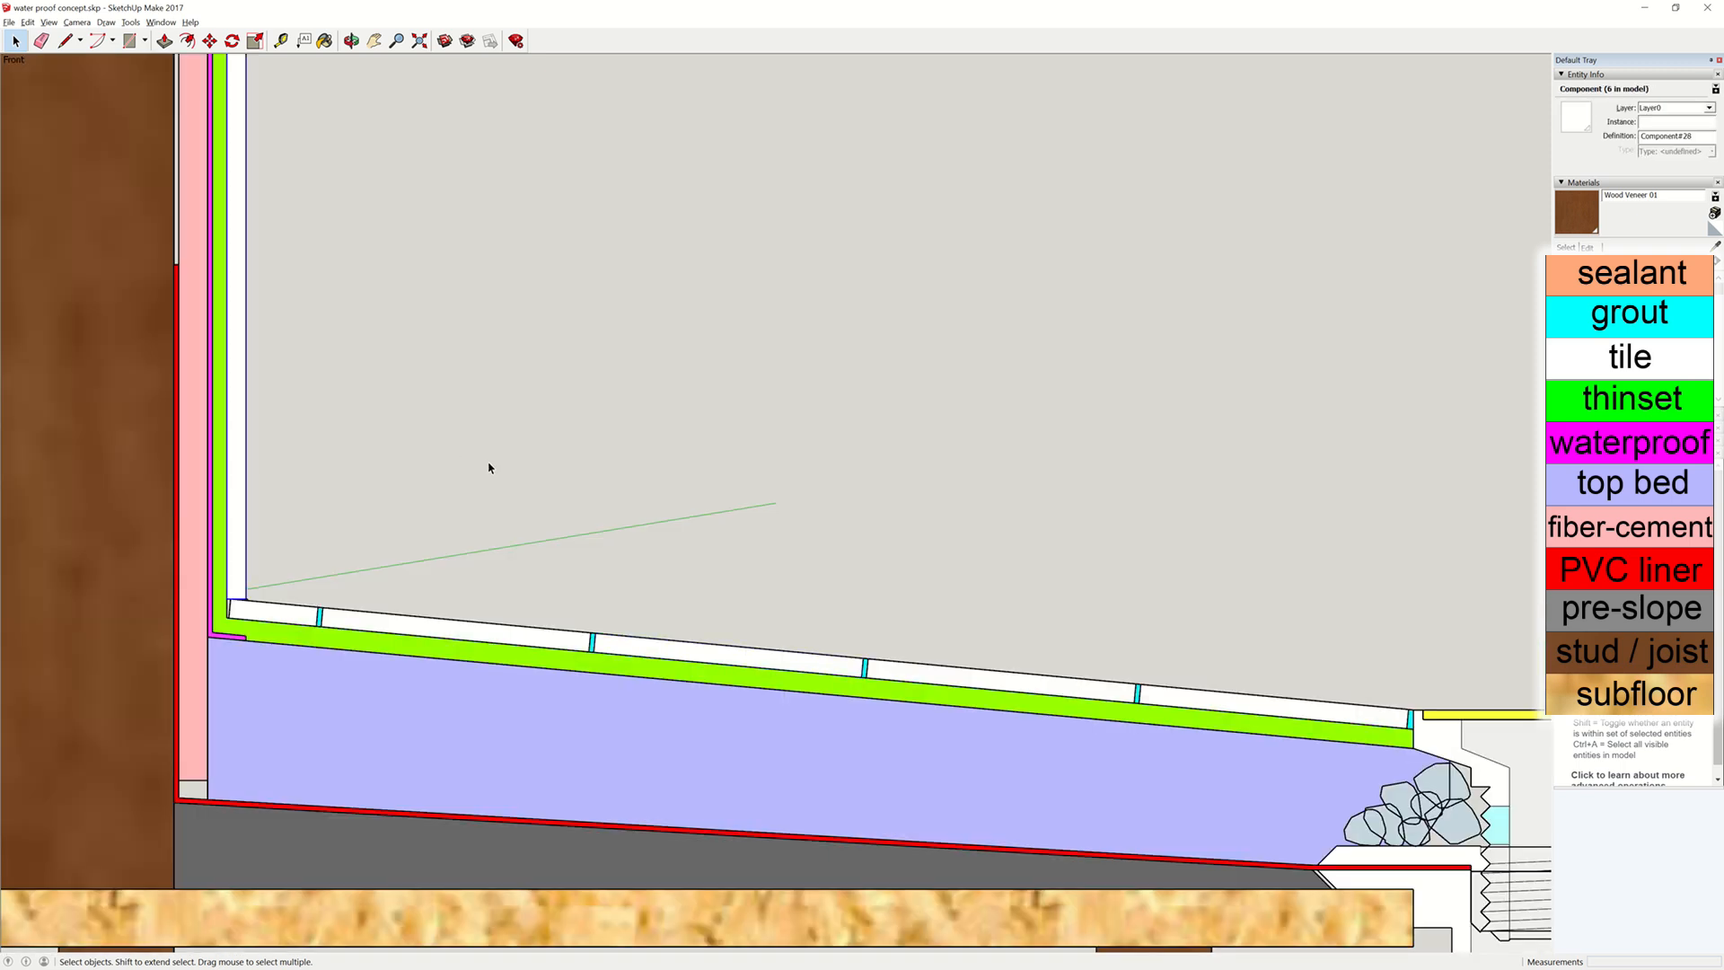
pyautogui.moveTo(593, 587)
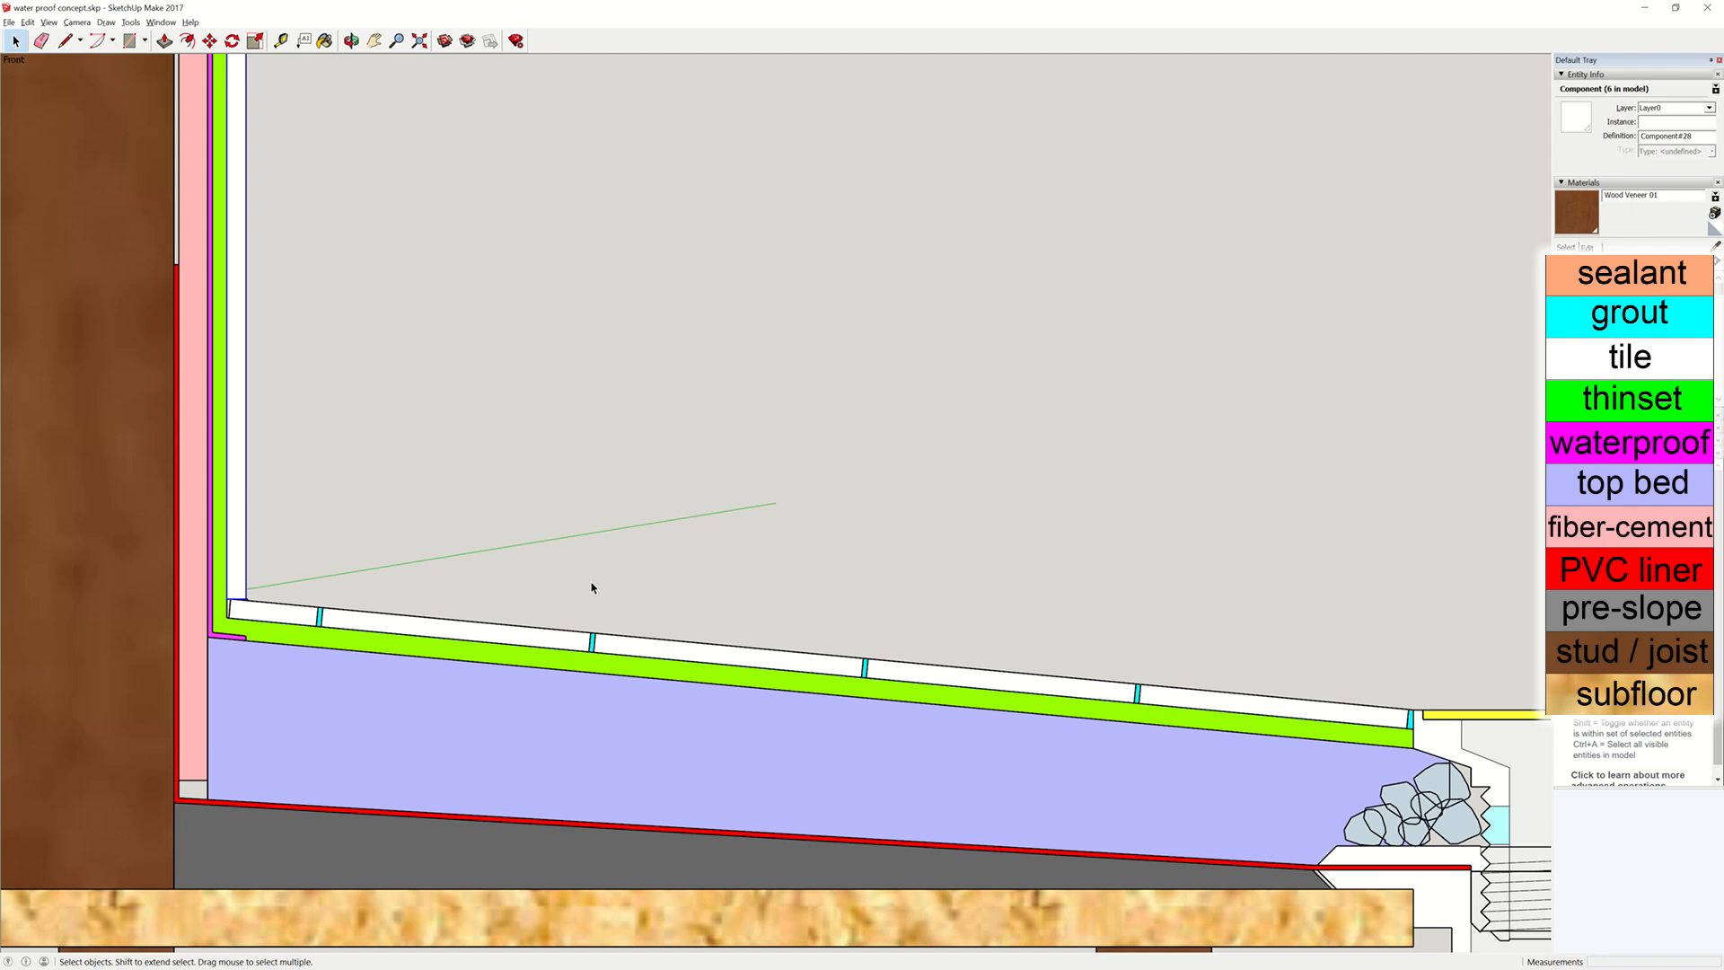
pyautogui.moveTo(553, 521)
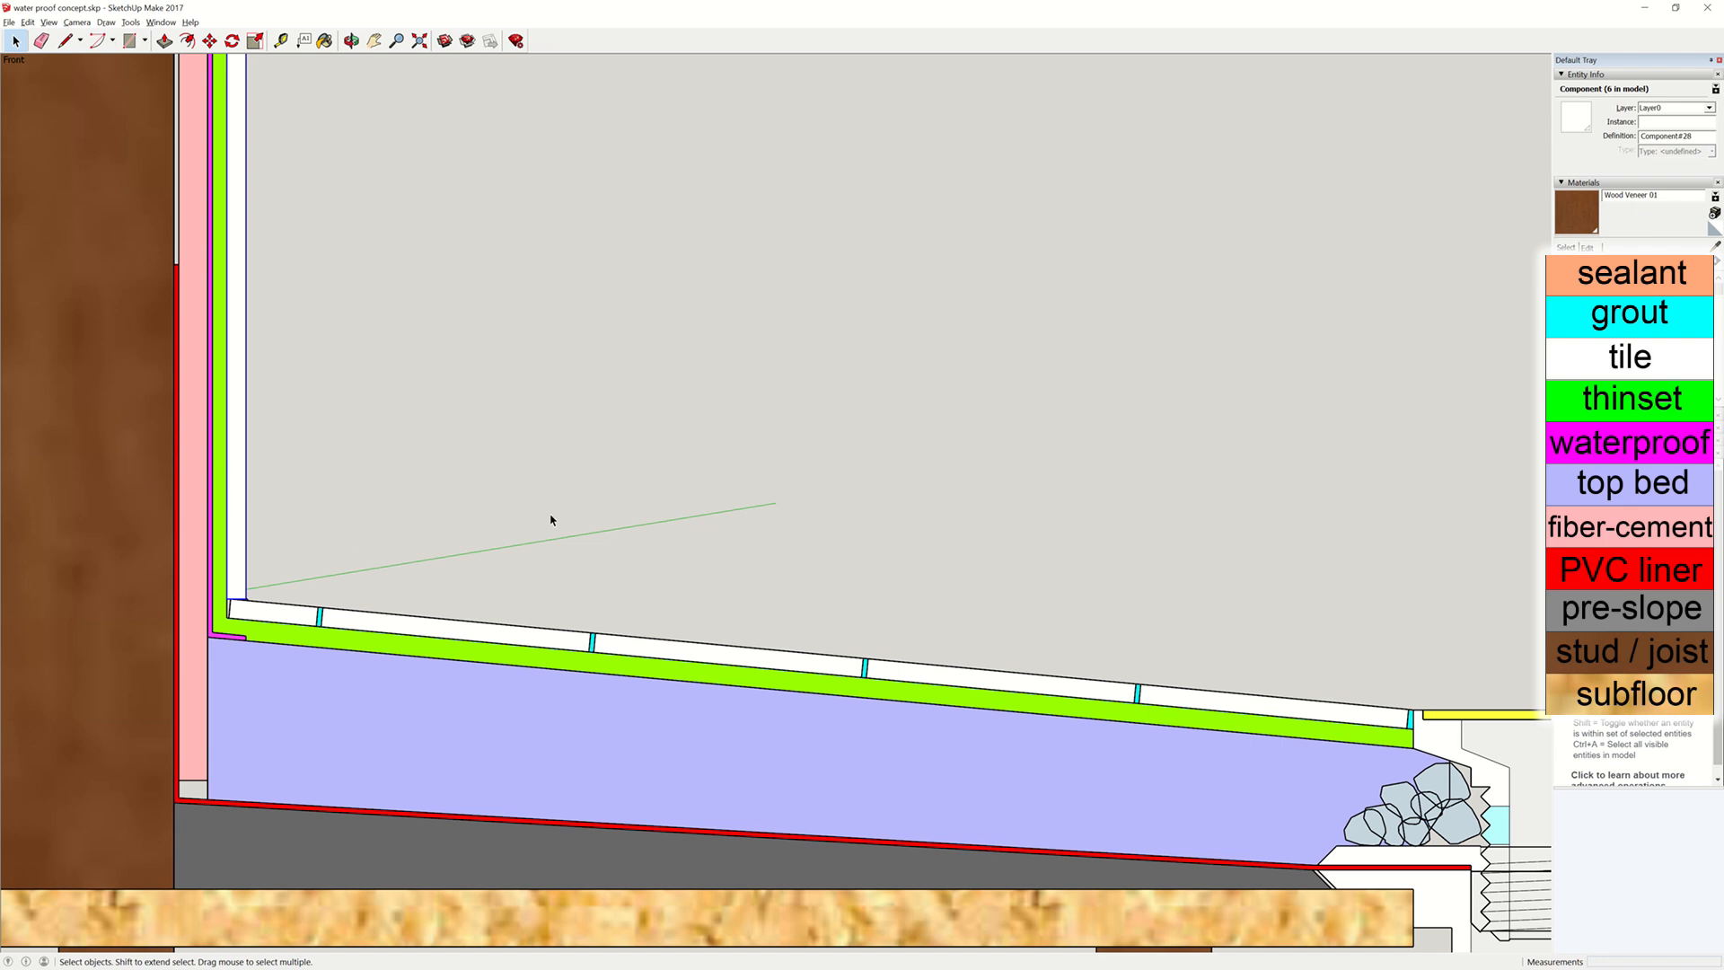
pyautogui.moveTo(479, 607)
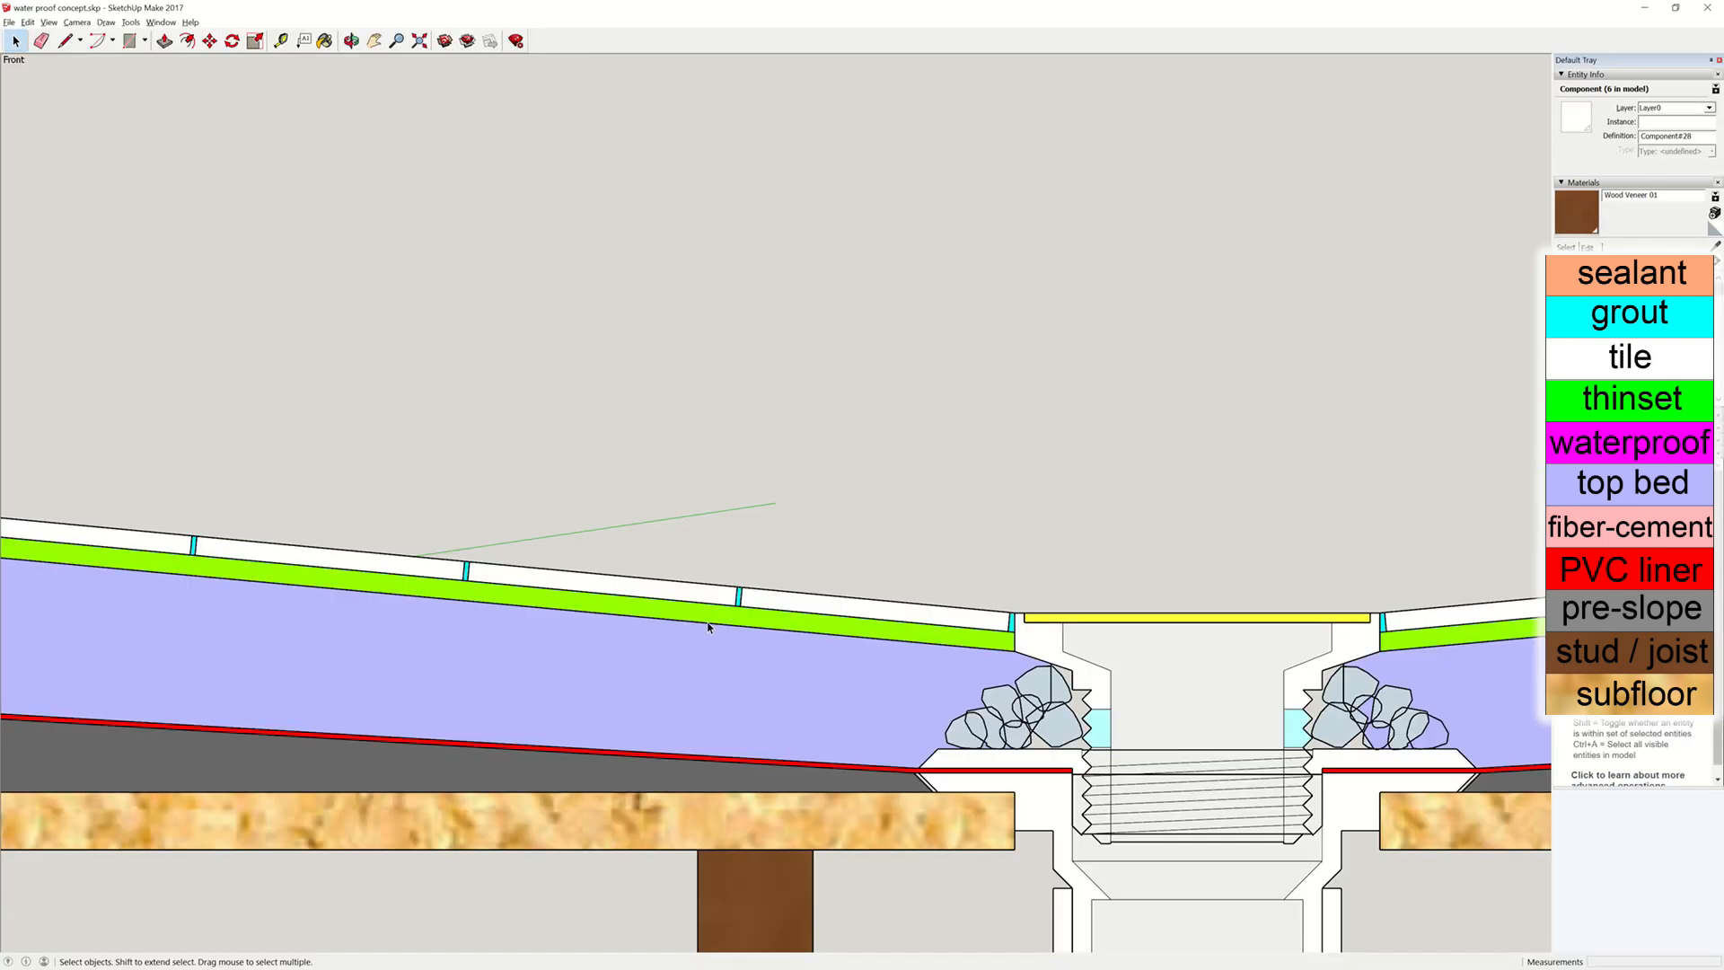
pyautogui.moveTo(682, 640)
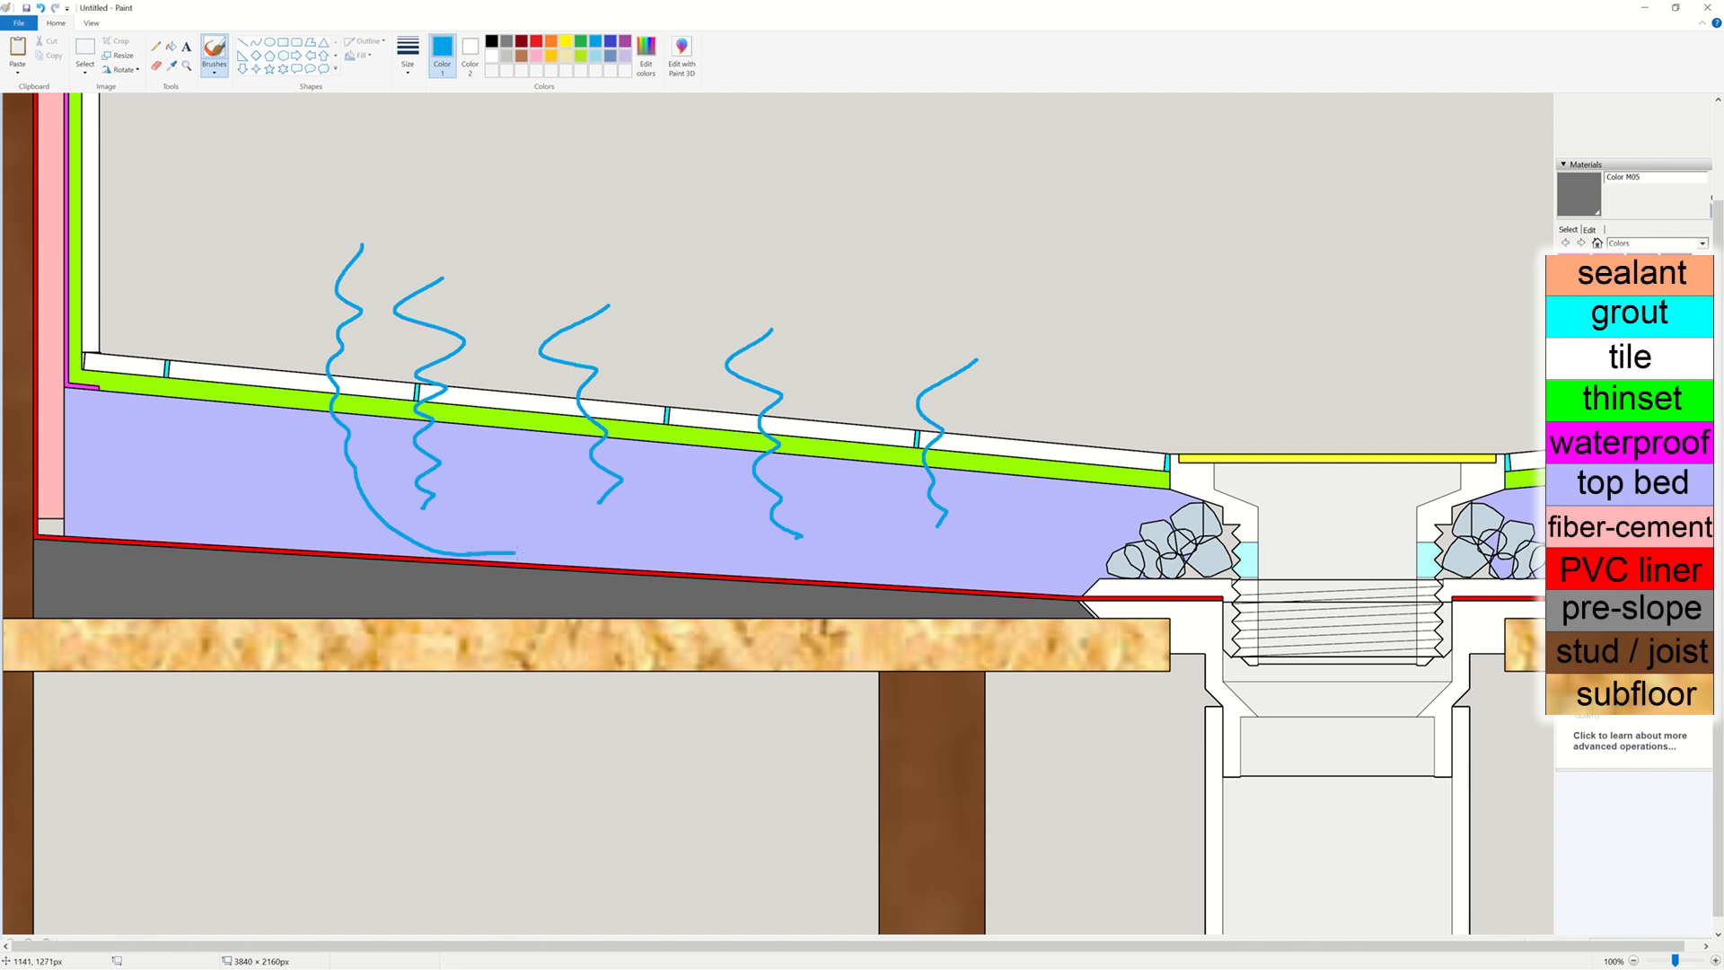
# - Trace blue water squiggles along the liner to the drain and down its pipe
pyautogui.moveTo(495, 550); pyautogui.dragTo(835, 566)
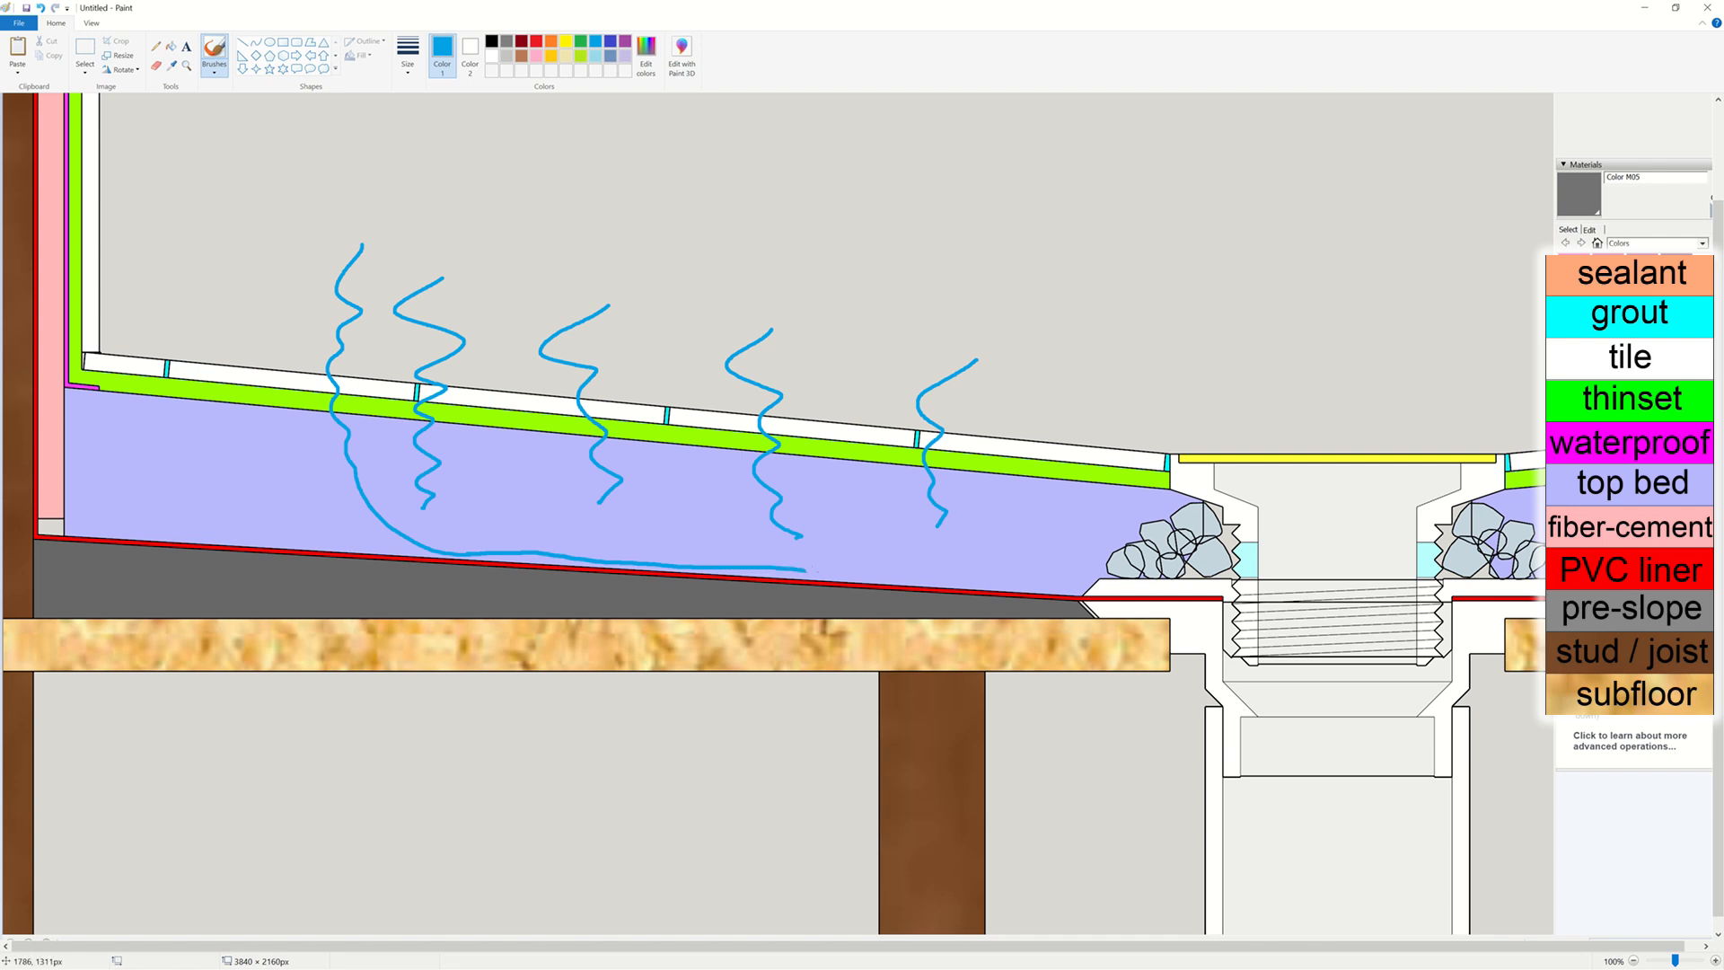
pyautogui.moveTo(792, 566); pyautogui.dragTo(1198, 561)
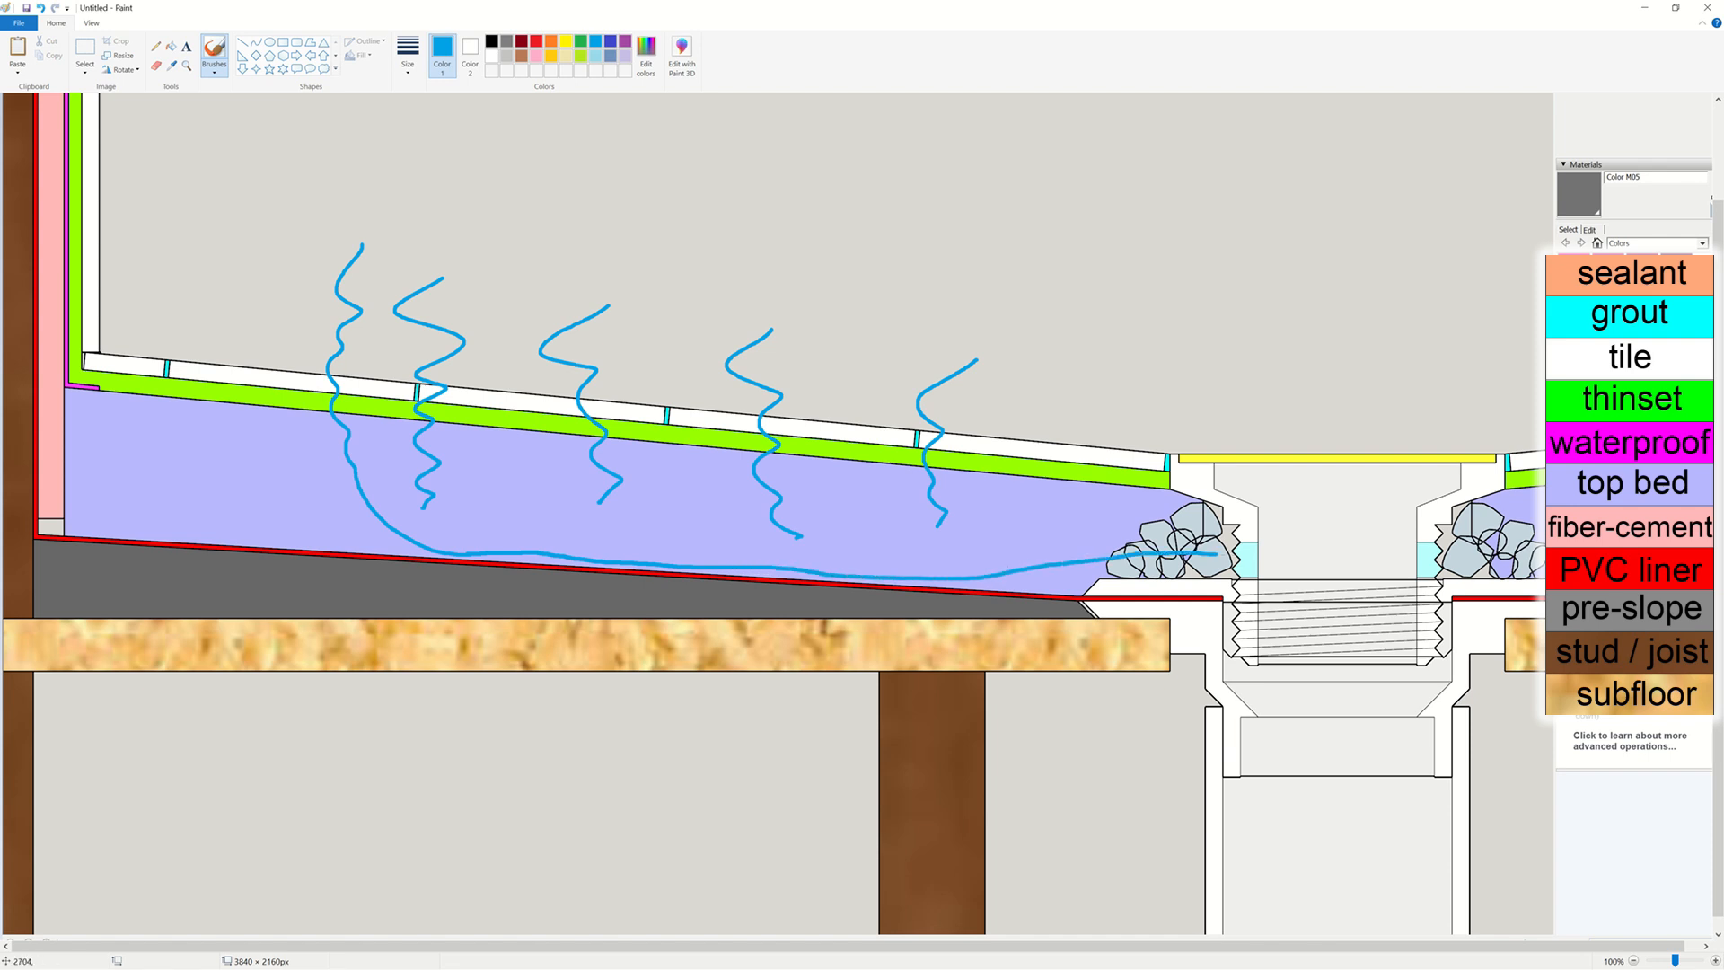
pyautogui.moveTo(1243, 560); pyautogui.dragTo(1330, 859)
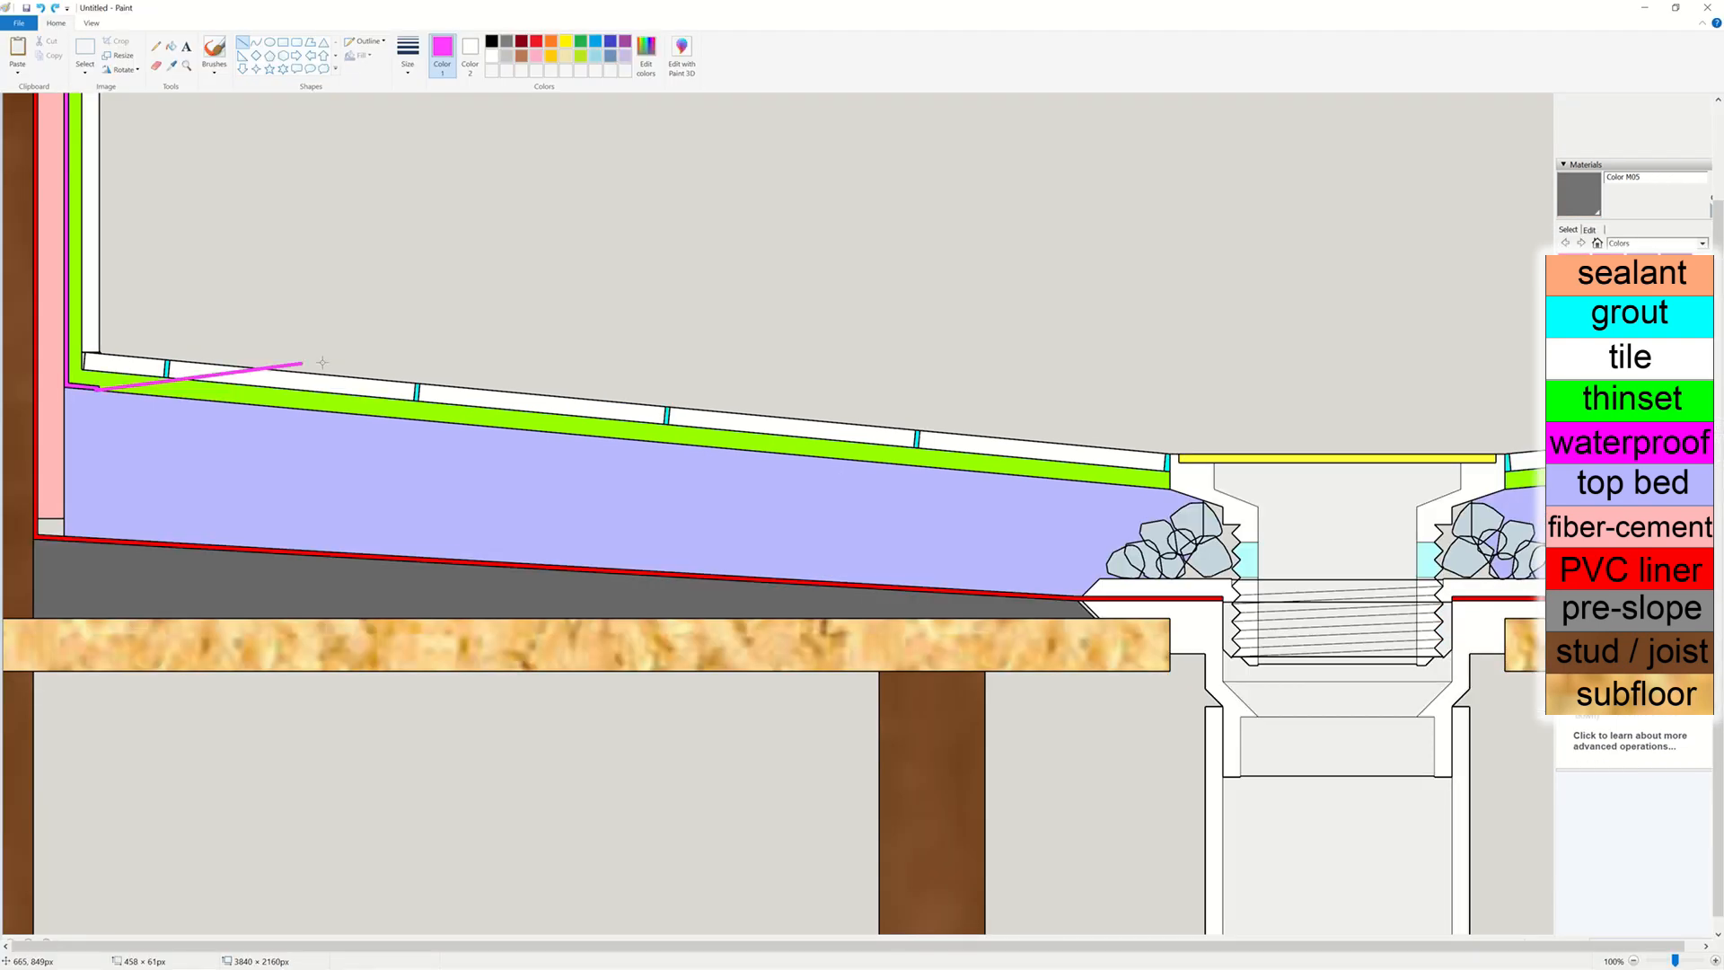
# - Draw a magenta membrane line under the thinset with blue water seeping through tile and flowing along it
pyautogui.moveTo(99, 390); pyautogui.dragTo(1198, 478)
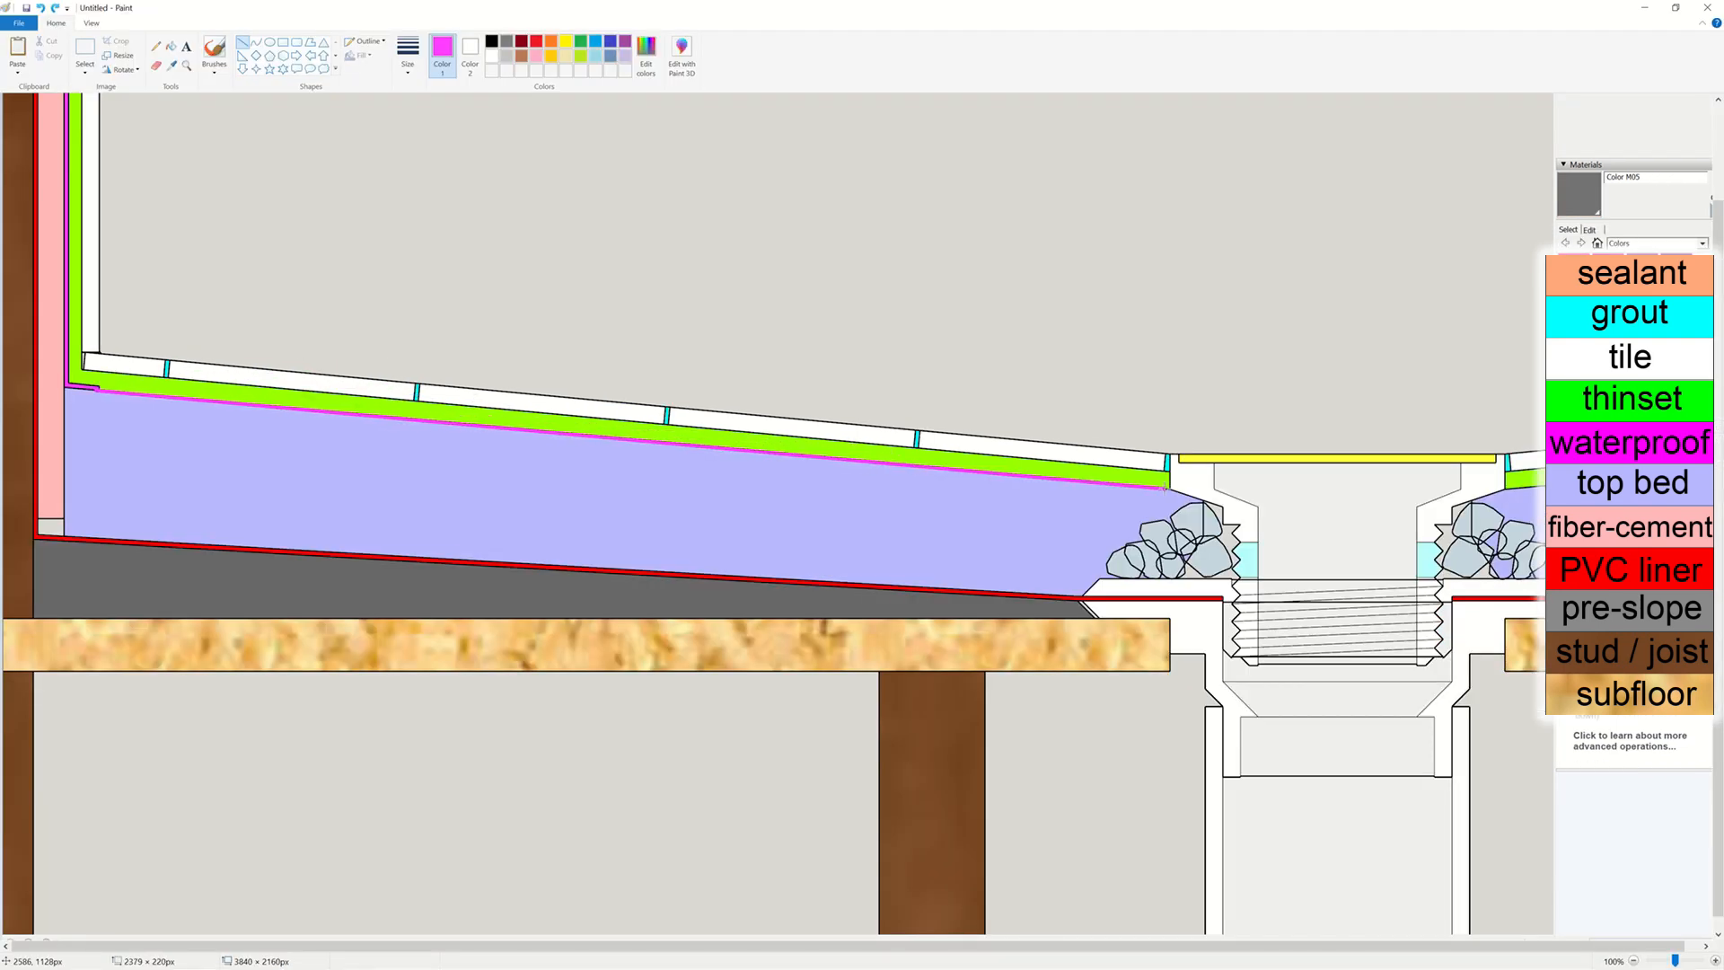
pyautogui.moveTo(160, 320); pyautogui.dragTo(313, 374)
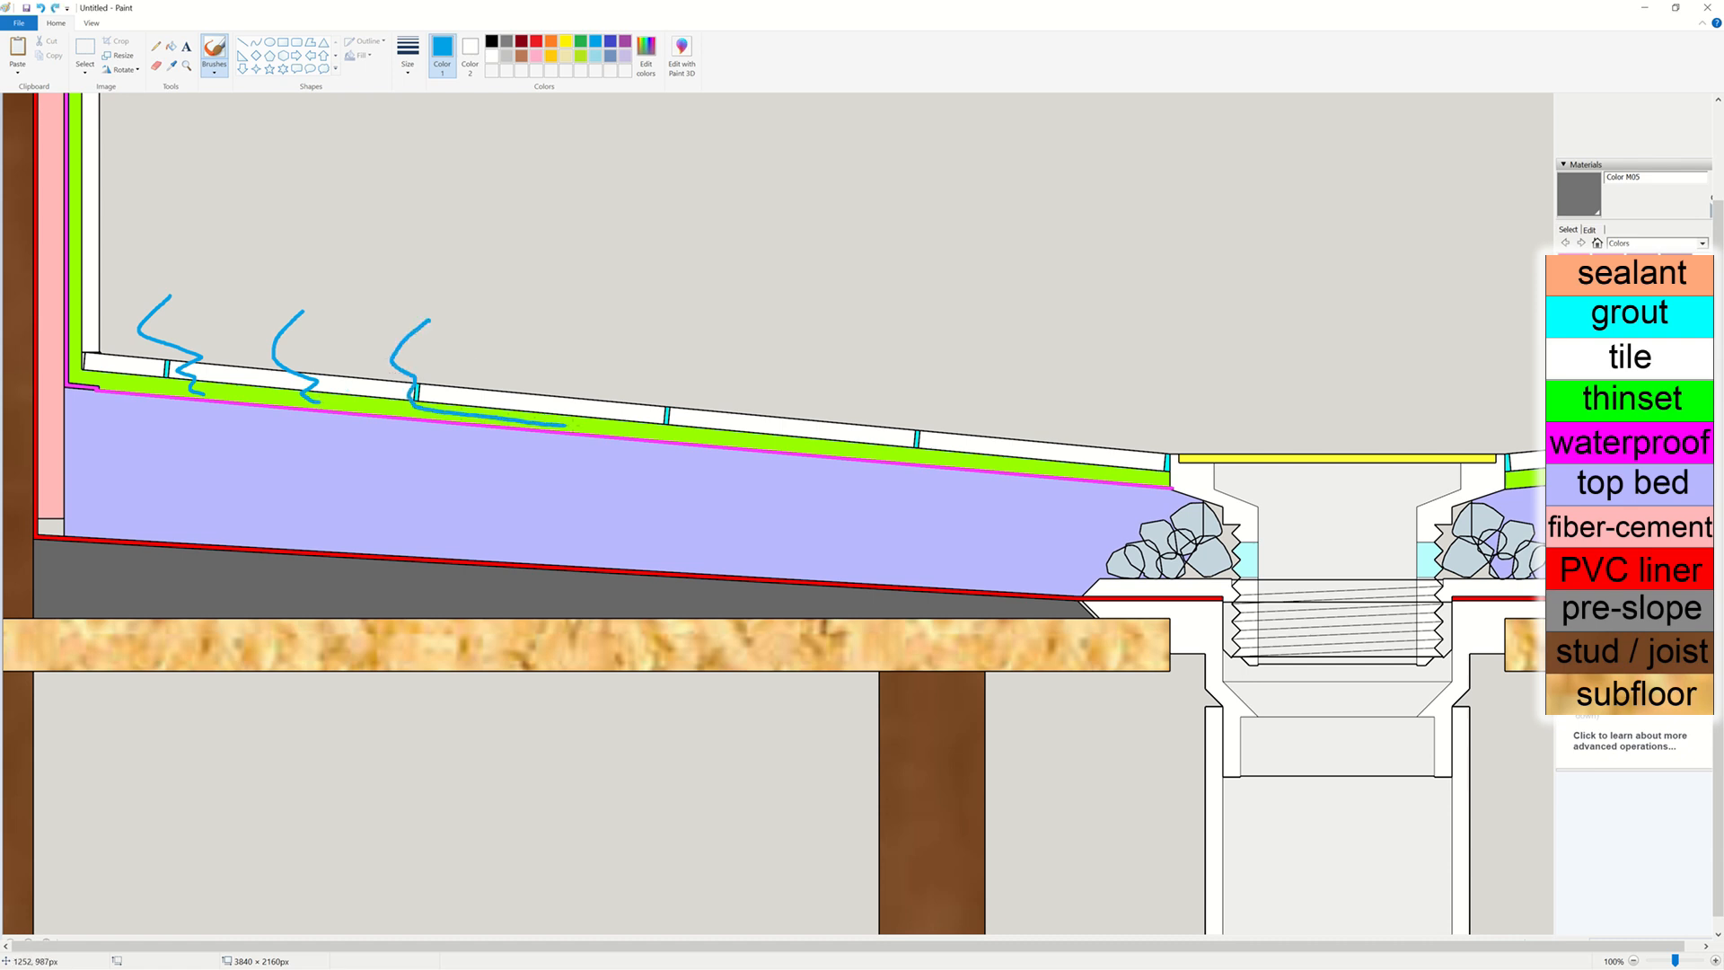
pyautogui.moveTo(550, 413); pyautogui.dragTo(1028, 462)
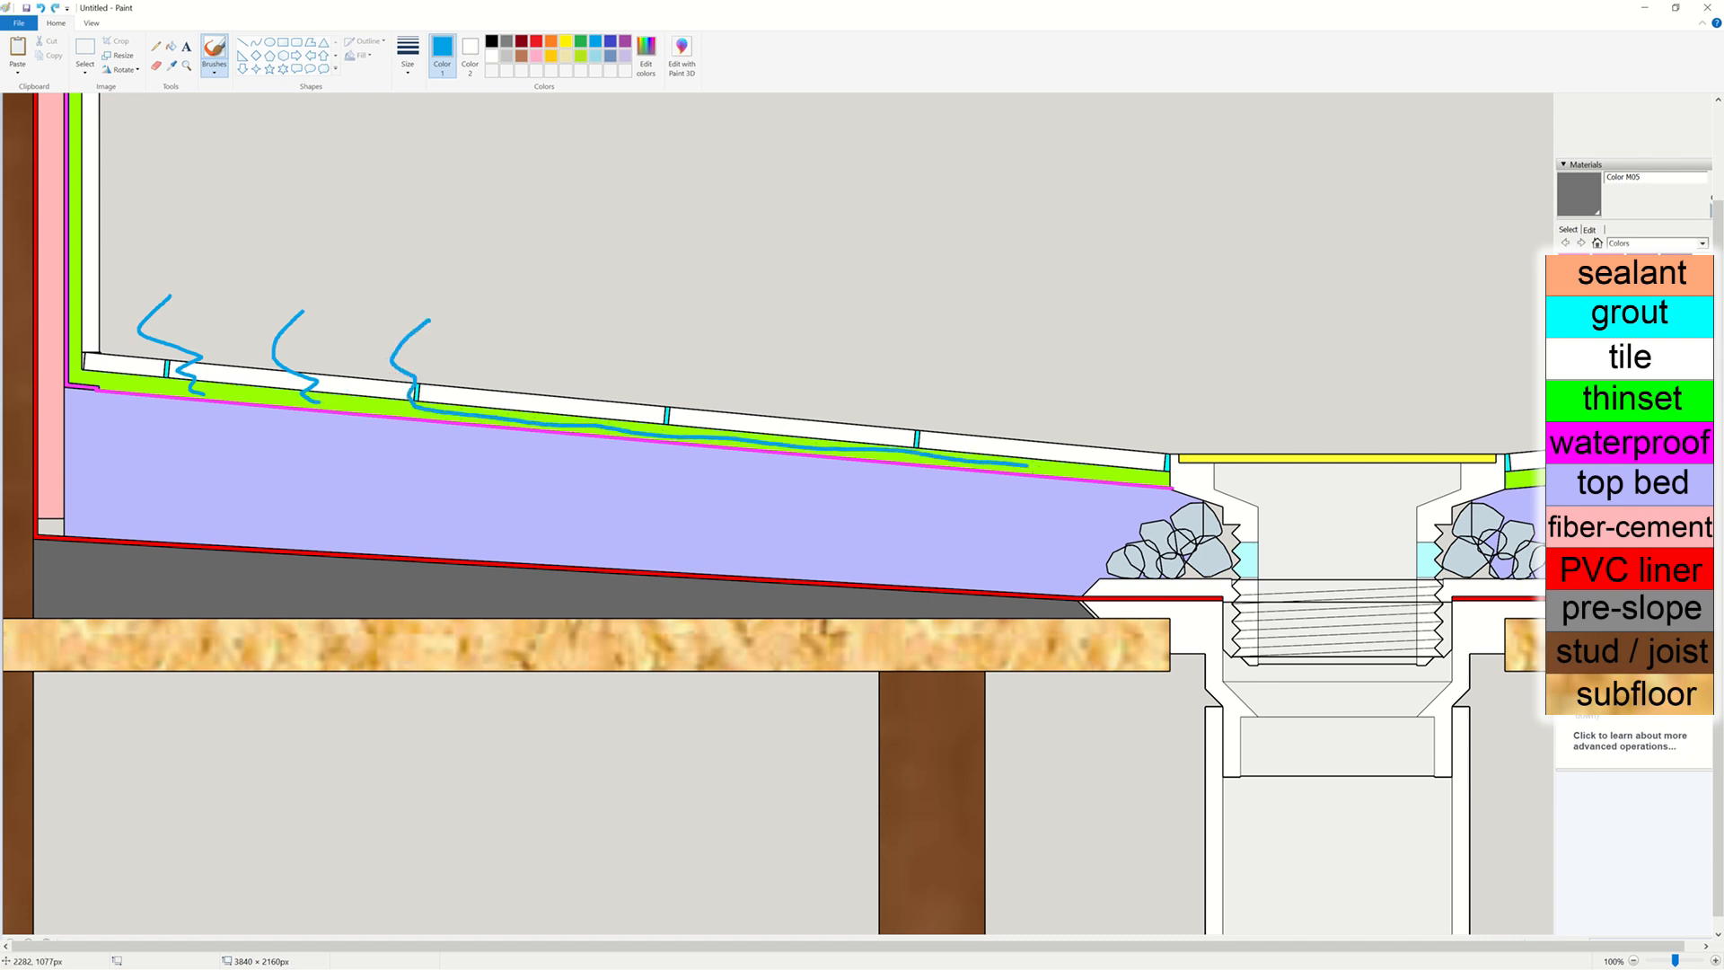